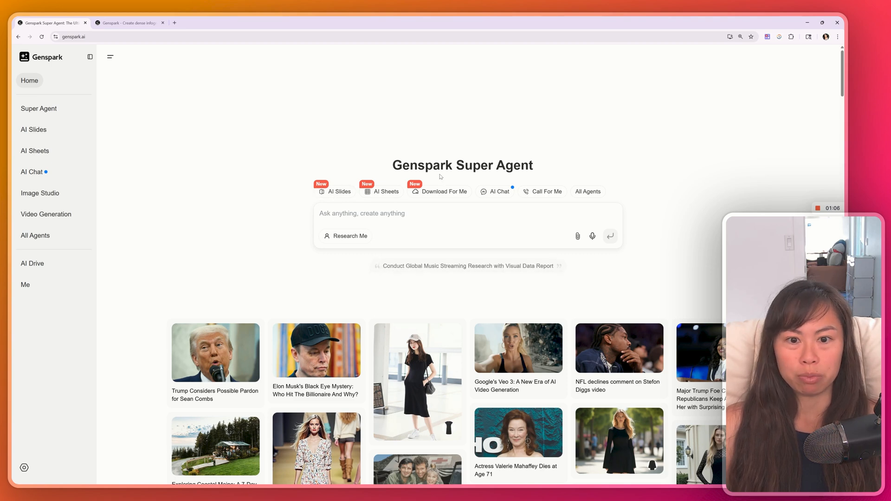
# Return to the Genspark home page and look over its agent options.
pyautogui.click(71, 36)
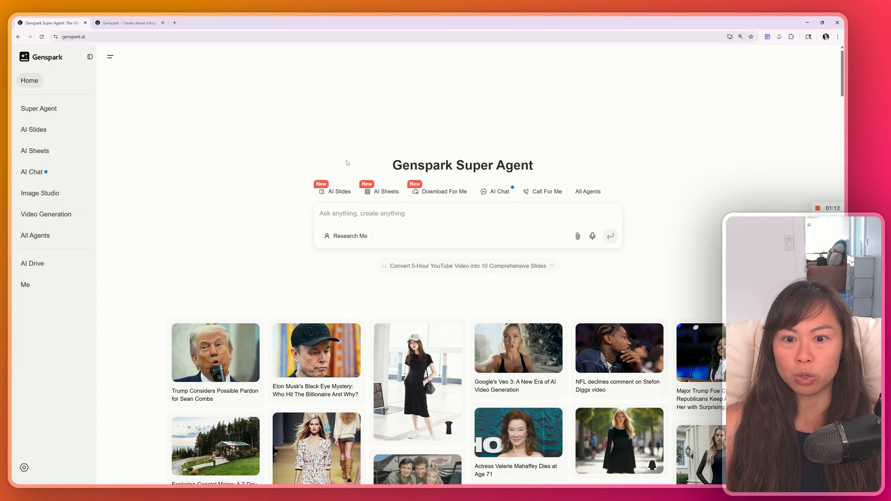
pyautogui.scroll(-3)
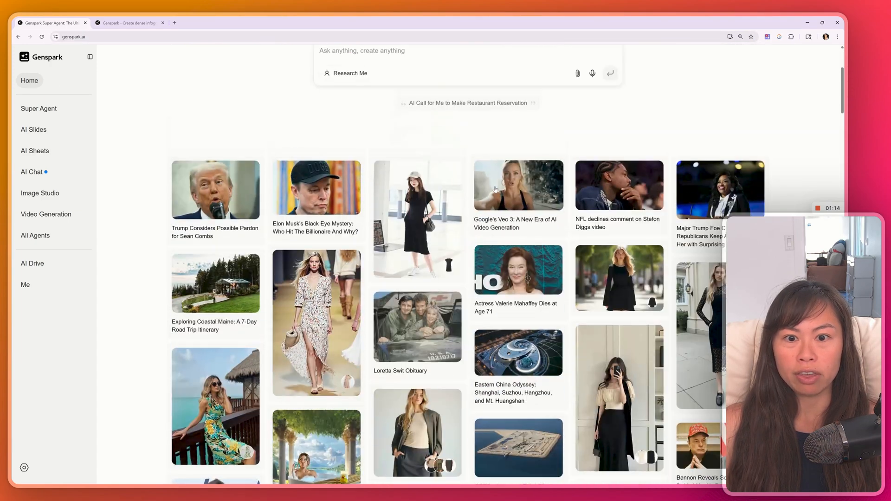
pyautogui.scroll(-3)
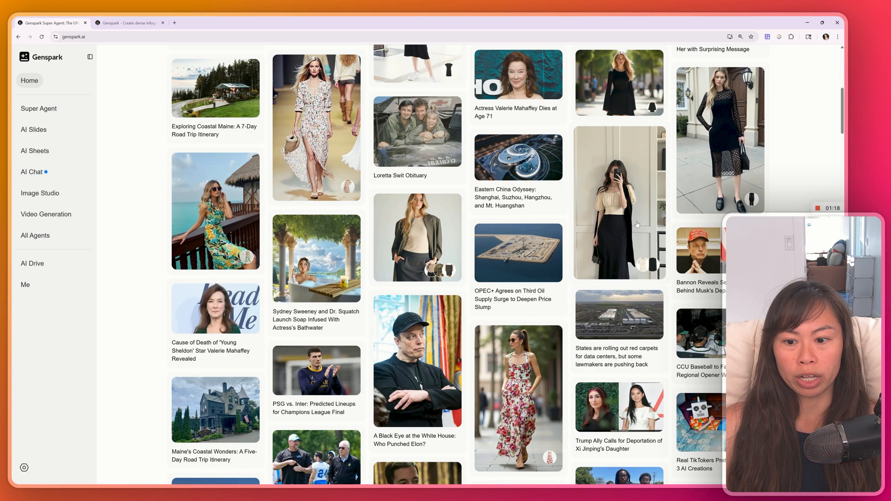
pyautogui.scroll(3)
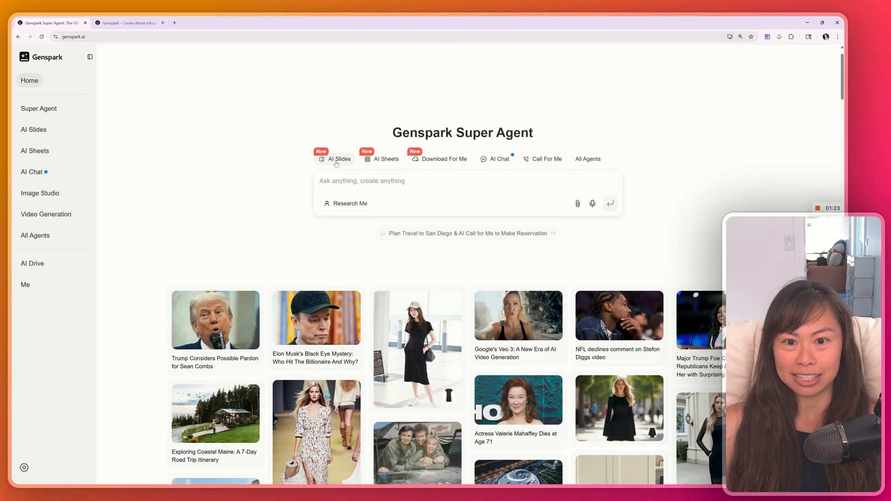
# Submit an AI Slides request for dense beginner infographic tutorial slides on ChatGPT.
pyautogui.click(335, 158)
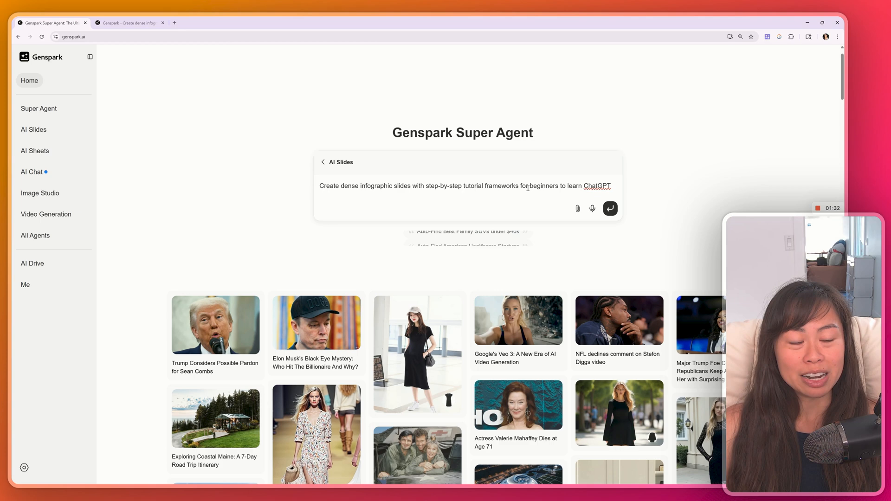
pyautogui.tripleClick(463, 186)
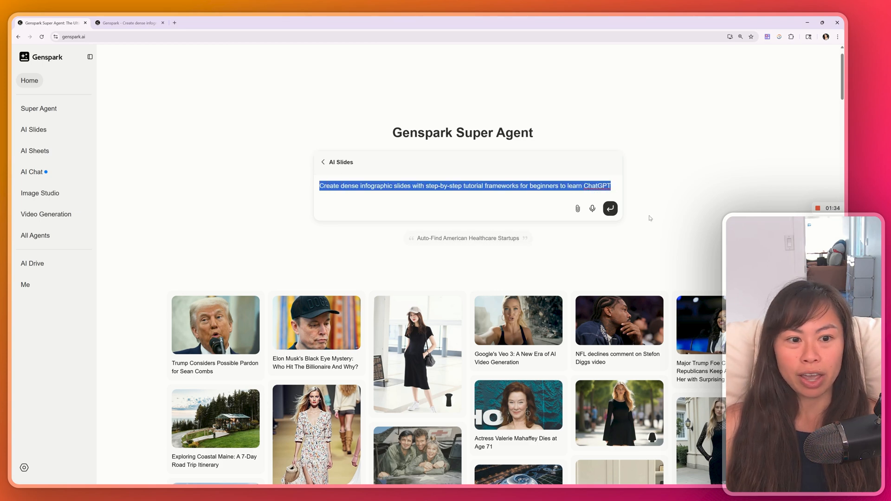
pyautogui.click(610, 208)
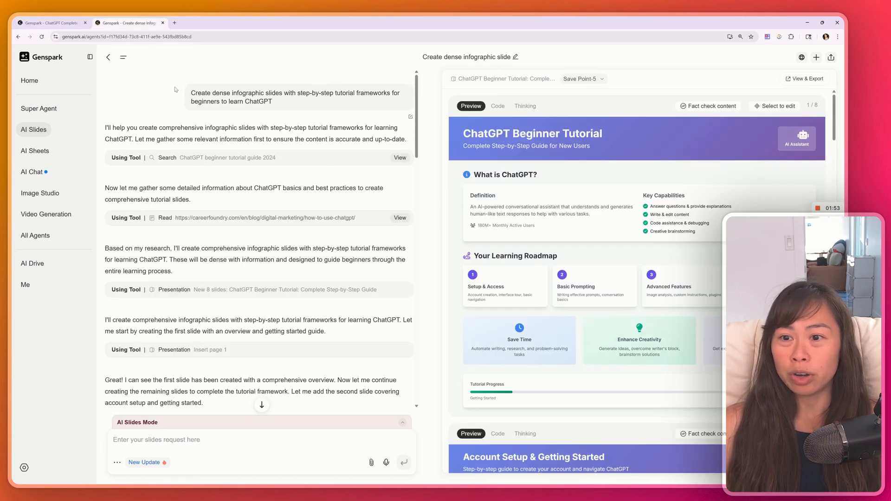
pyautogui.moveTo(319, 110)
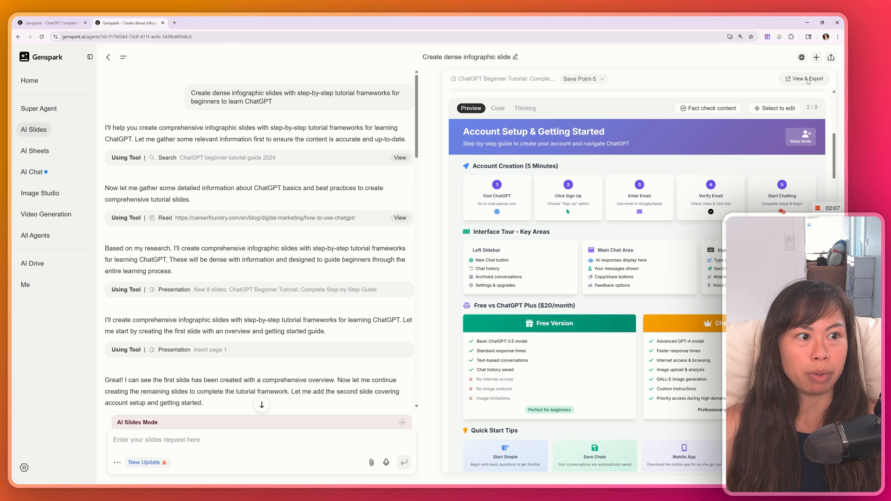
# View the finished 8-page ChatGPT Beginner Tutorial deck full-page and page through its slides.
pyautogui.click(202, 22)
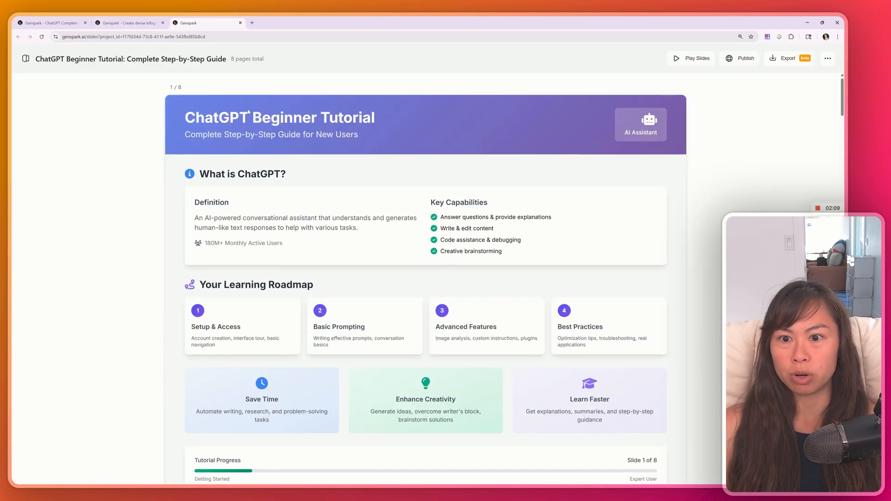
pyautogui.moveTo(131, 115)
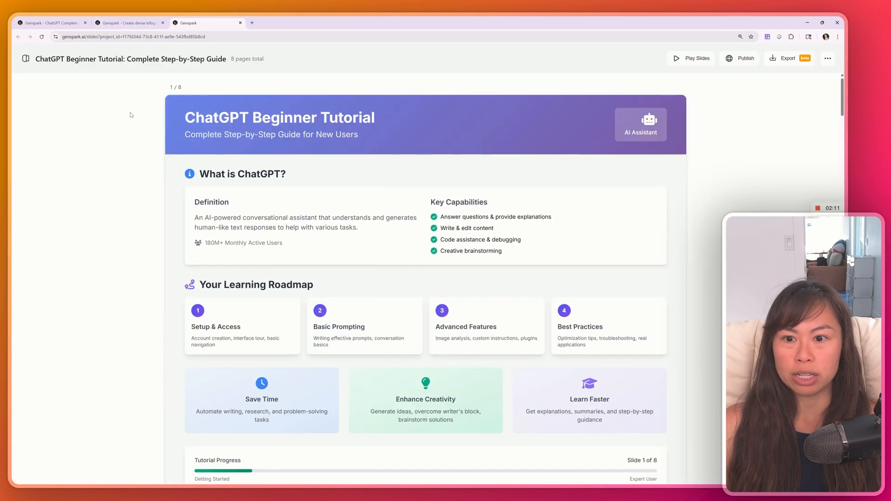
pyautogui.scroll(-3)
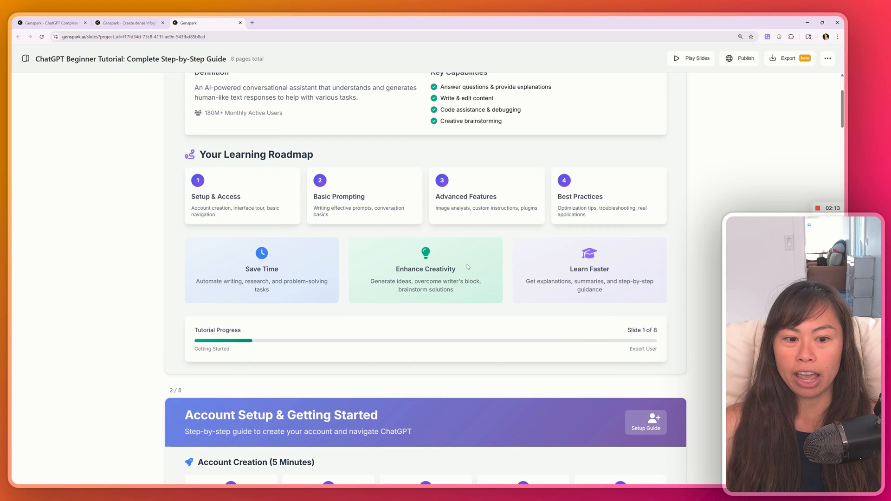
pyautogui.scroll(-3)
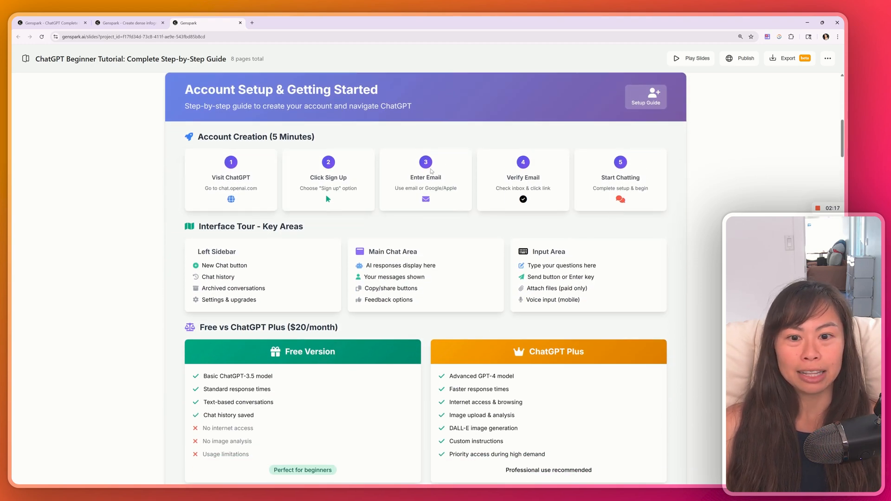
pyautogui.scroll(-3)
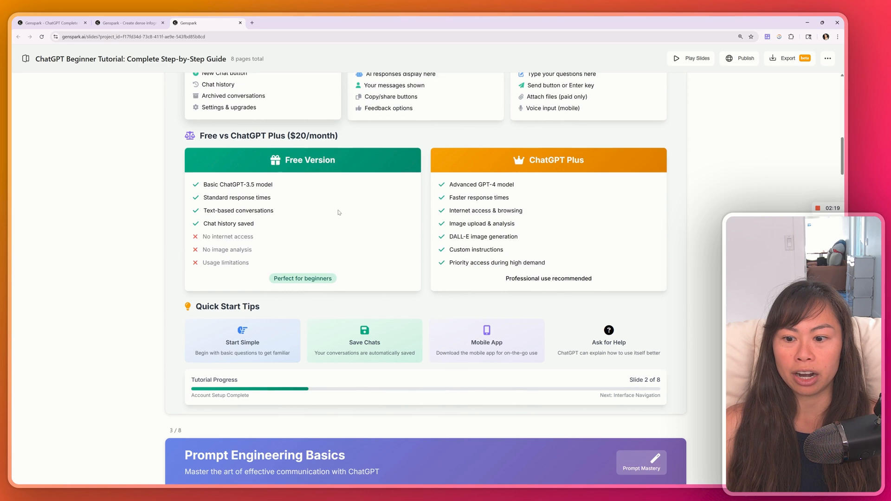
pyautogui.scroll(-3)
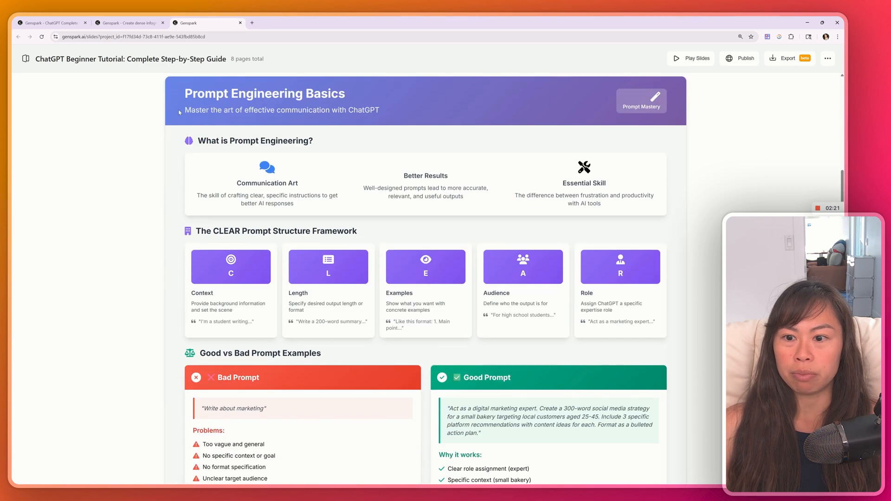
pyautogui.scroll(-3)
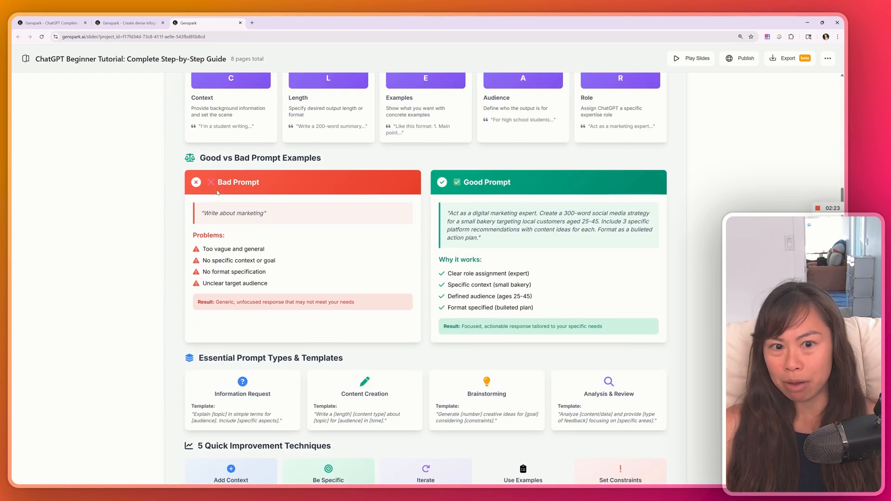
pyautogui.scroll(3)
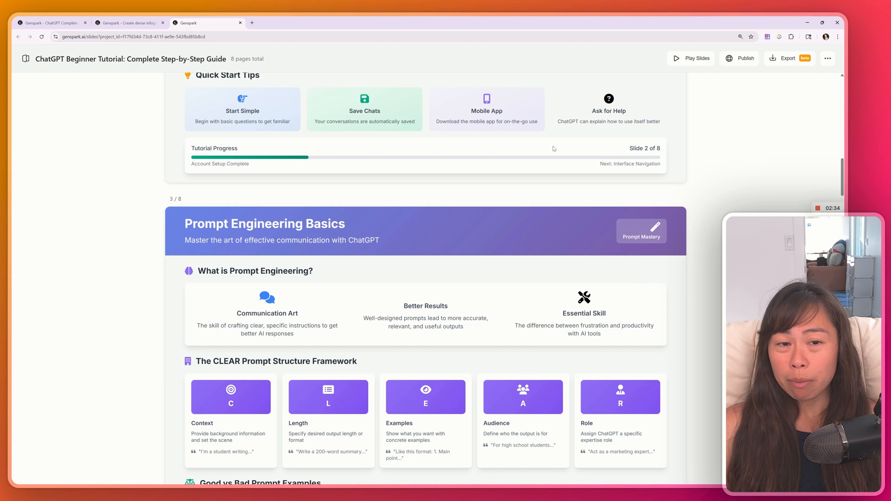
# Confirm the deck offers PDF/PPTX export and site-link publishing options.
pyautogui.click(788, 58)
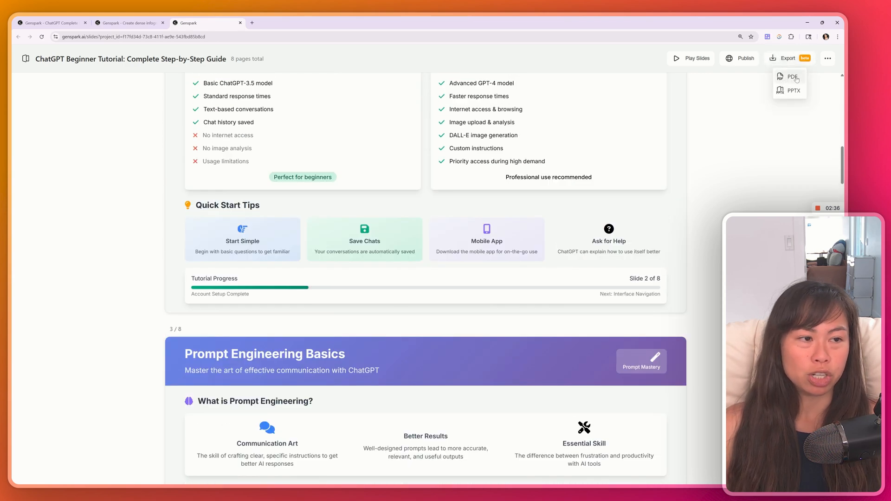
pyautogui.click(744, 58)
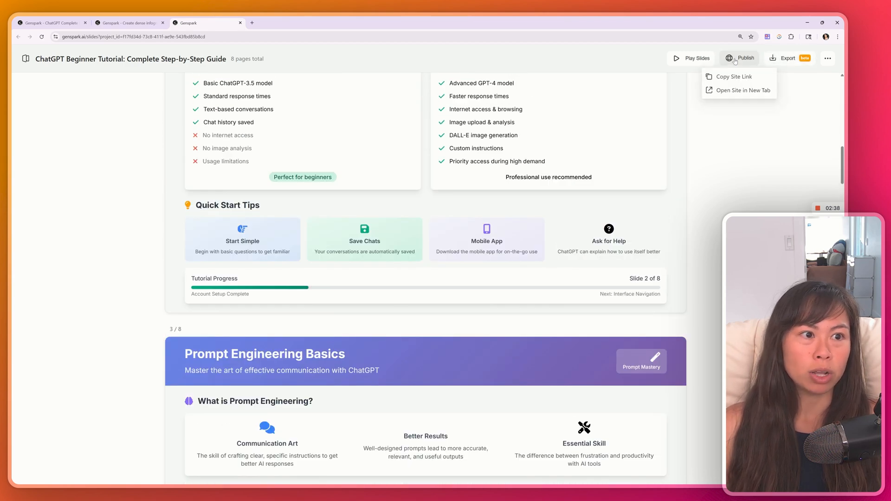
pyautogui.scroll(3)
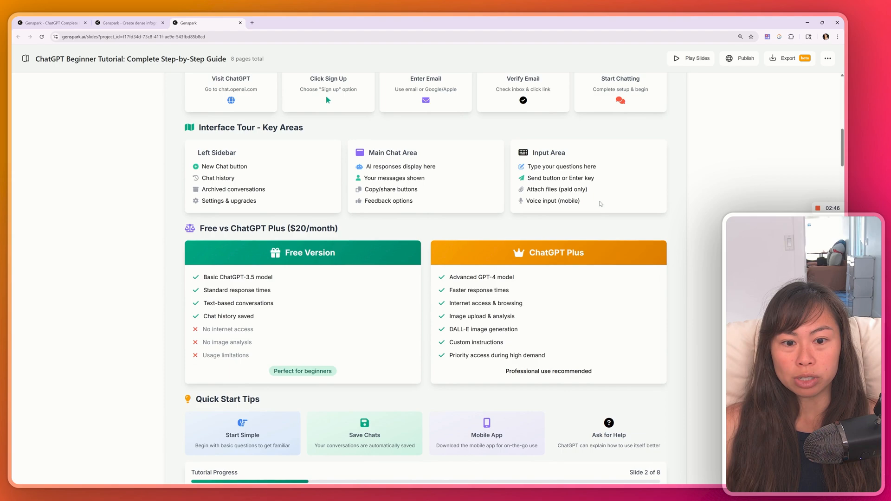
pyautogui.scroll(3)
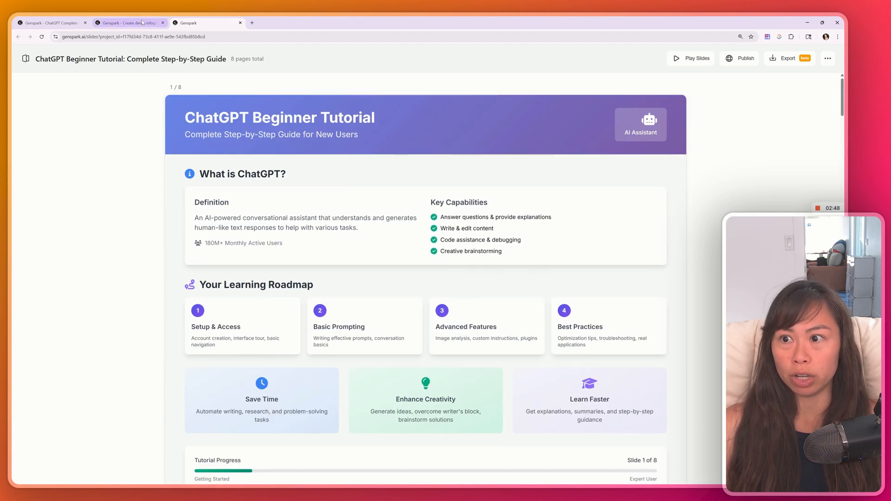
# Back in the slides conversation, view slide 2's HTML code and agent reasoning, then its rendered preview.
pyautogui.click(130, 22)
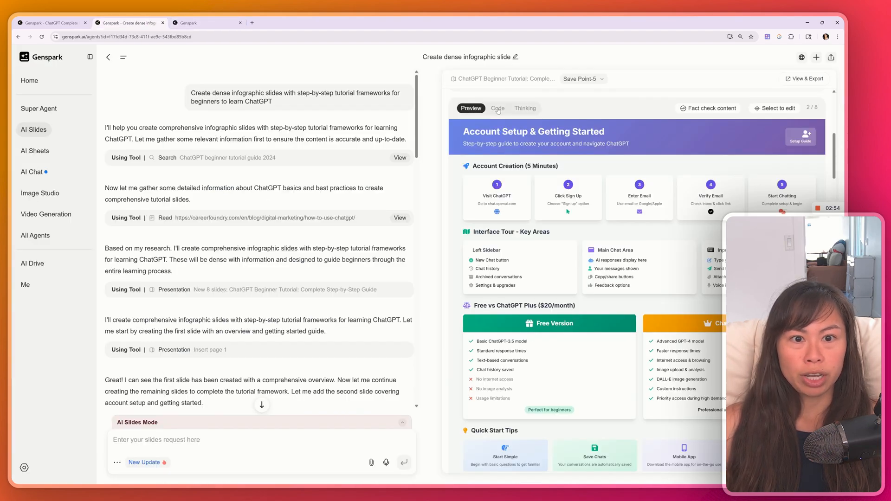
pyautogui.click(497, 107)
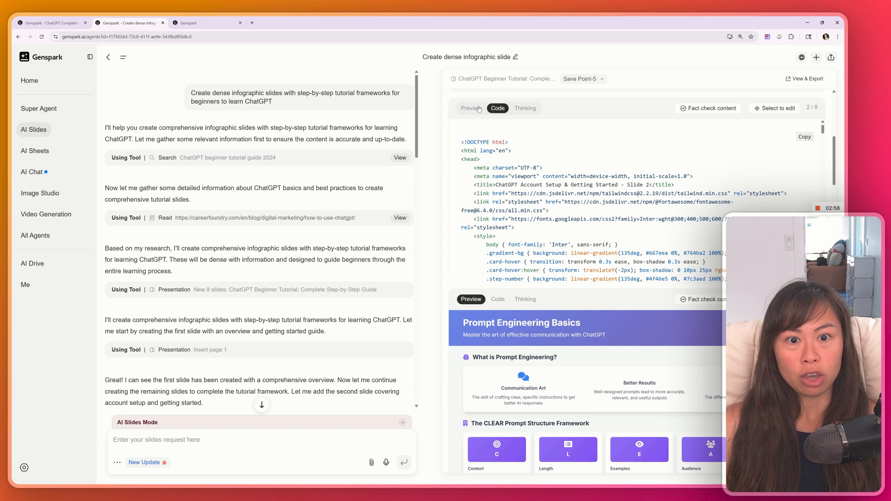
pyautogui.click(524, 108)
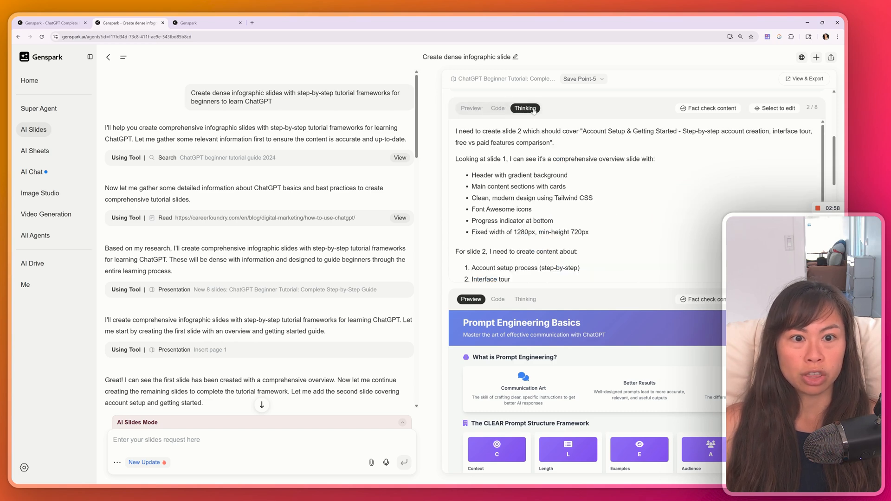
pyautogui.click(471, 108)
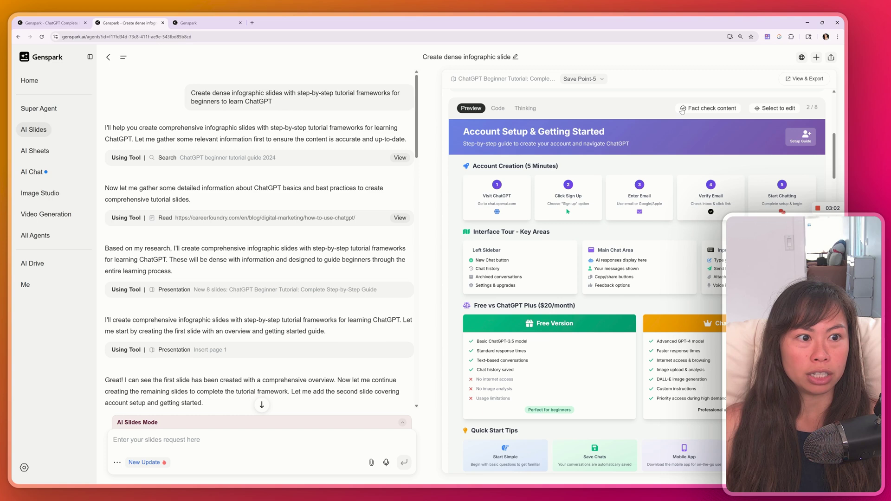
# Ask the agent to fact-check all of page 2's content and provide clickable references.
pyautogui.write('Page 2: Fact check all the content. If content is right, show me references with clickable links. Otherwise tell me where is wrong and search for content with references.')
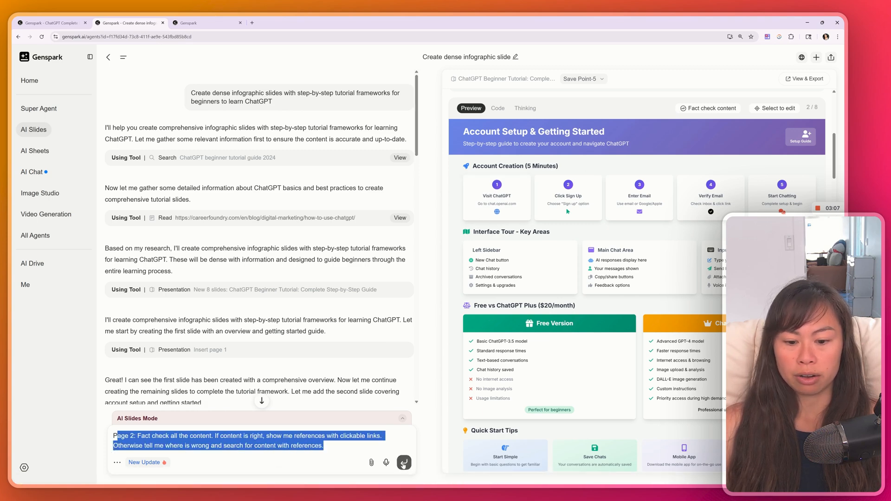
pyautogui.click(404, 463)
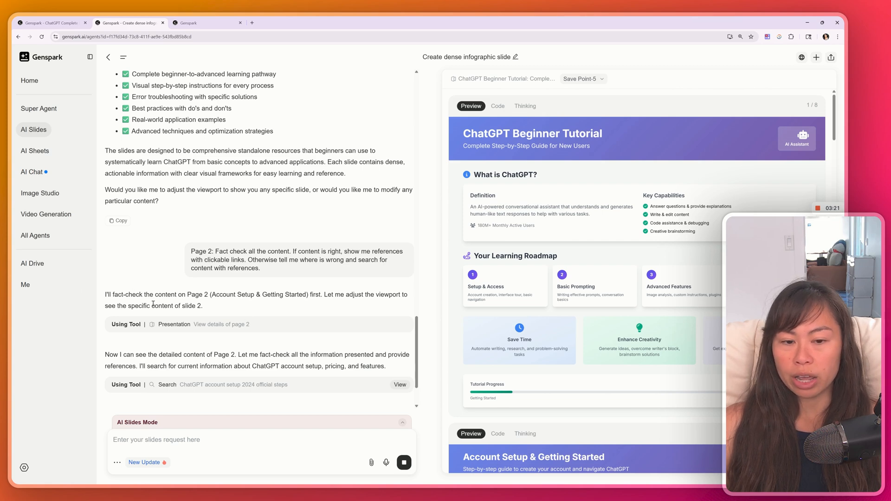
# Review the fact-check report, highlighting the outdated Basic ChatGPT-3.5 claim, and start a reply.
pyautogui.scroll(-3)
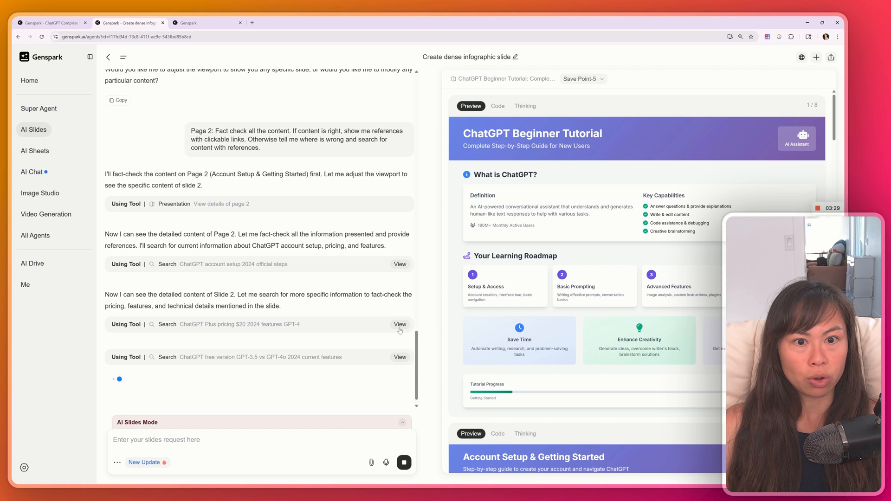
pyautogui.scroll(-3)
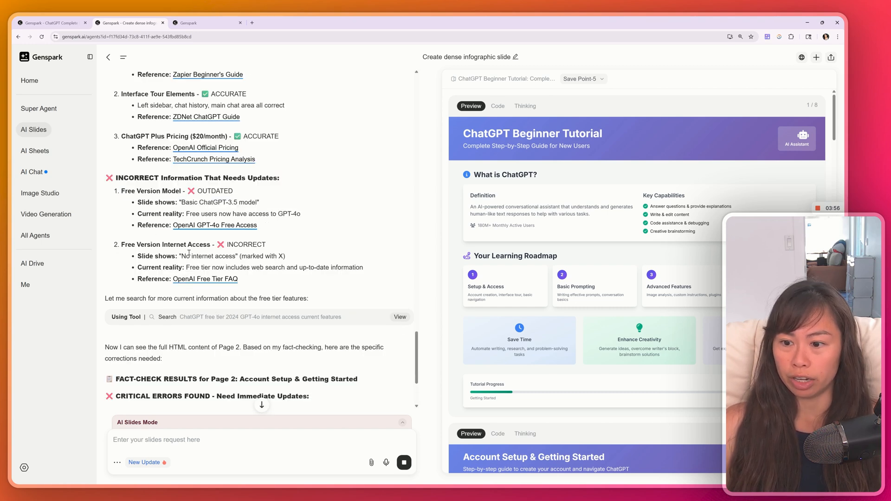
pyautogui.doubleClick(219, 201)
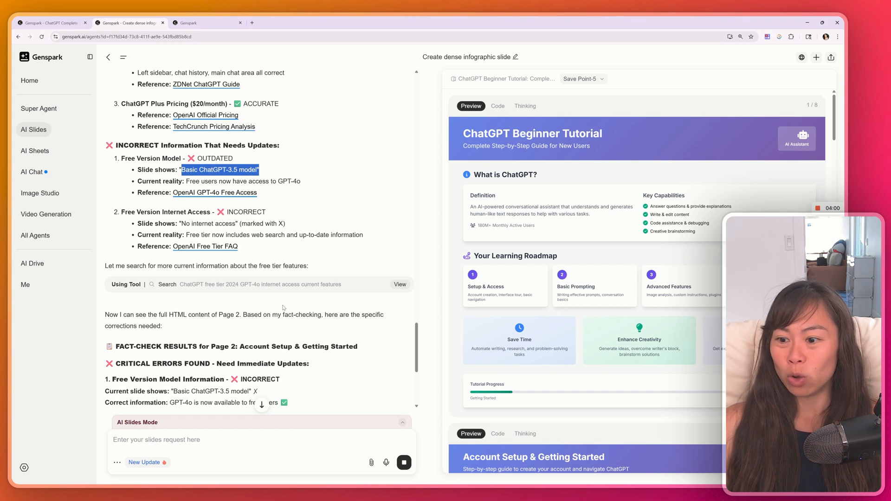
pyautogui.scroll(-3)
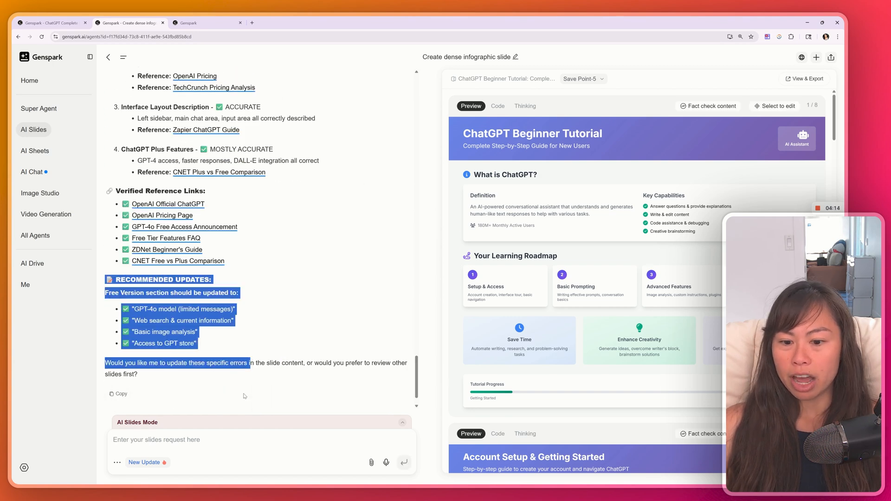
pyautogui.click(213, 439)
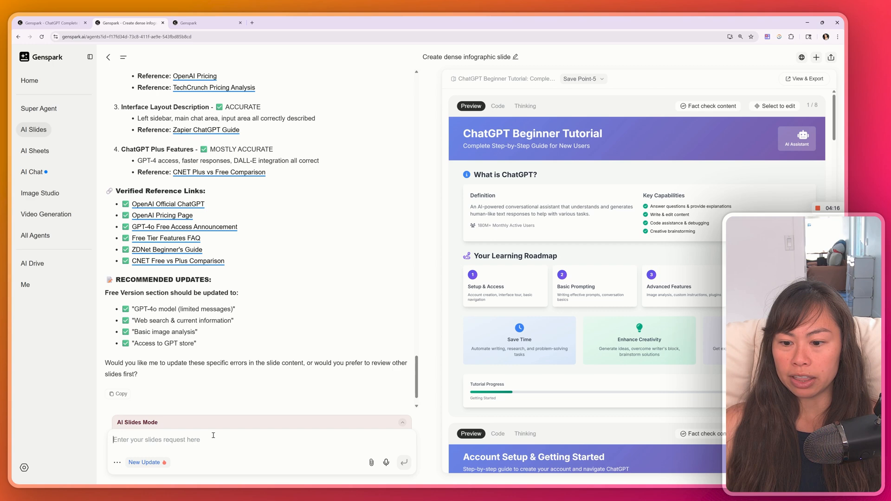
# Reply 'Yes' so the agent applies the recommended Free Version updates to slide 2.
pyautogui.write('Yes p')
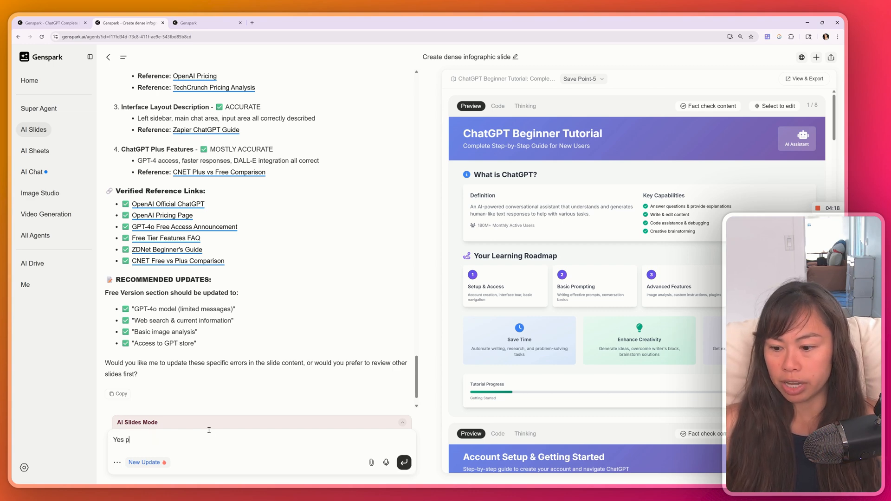
pyautogui.click(403, 462)
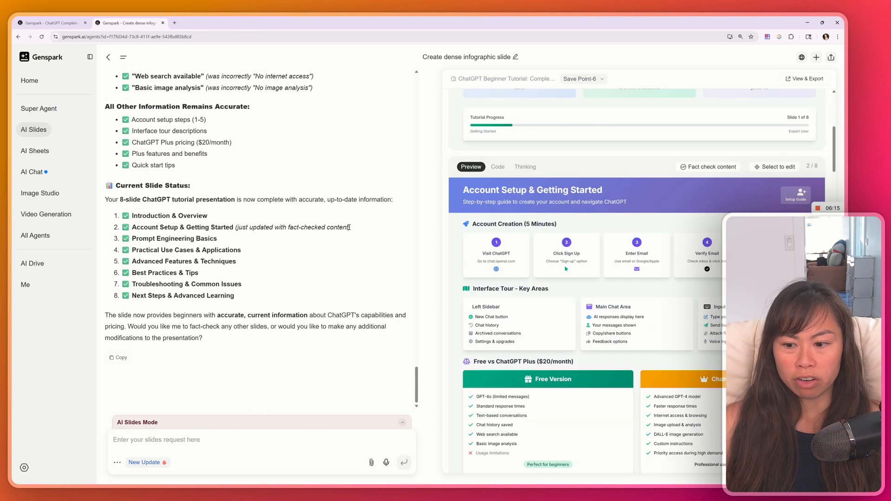
pyautogui.scroll(-3)
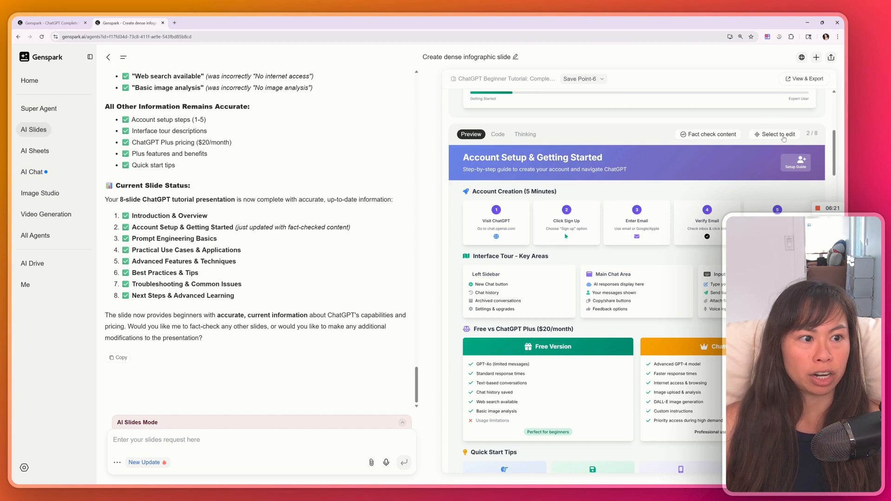
# Edit the Interface Tour - Key Areas heading directly on the slide, then move to the other tutorial deck.
pyautogui.click(774, 134)
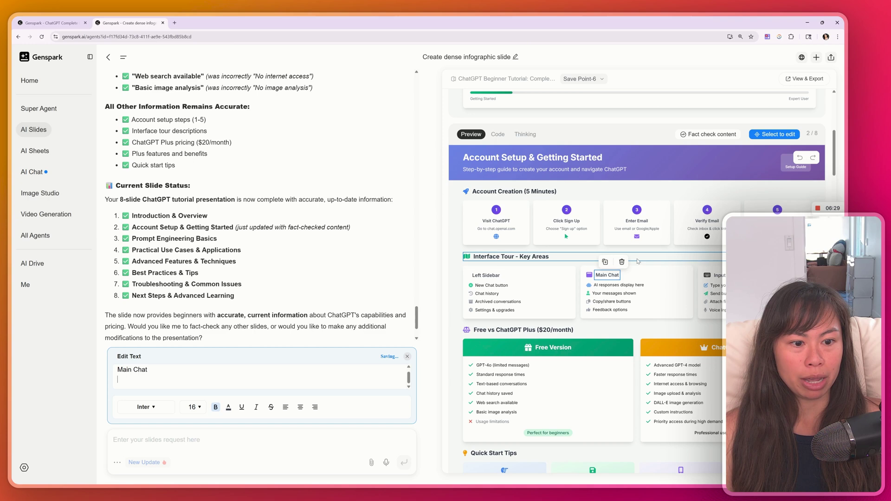
pyautogui.click(523, 256)
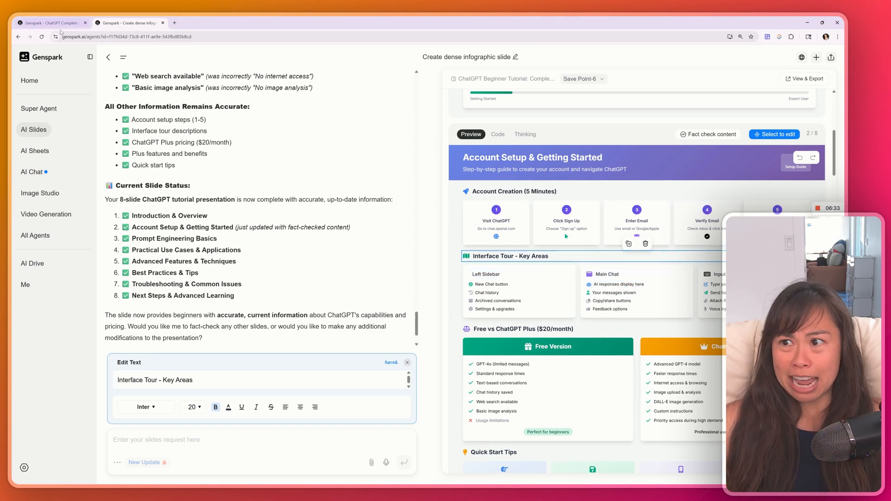
pyautogui.click(51, 22)
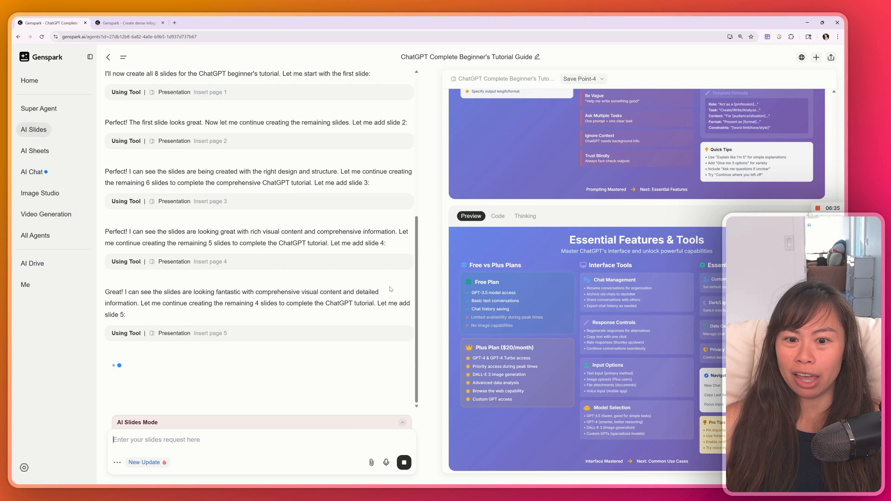
# Scroll the chat and slide preview while the agent inserts pages 5 to 7 of the deck.
pyautogui.scroll(3)
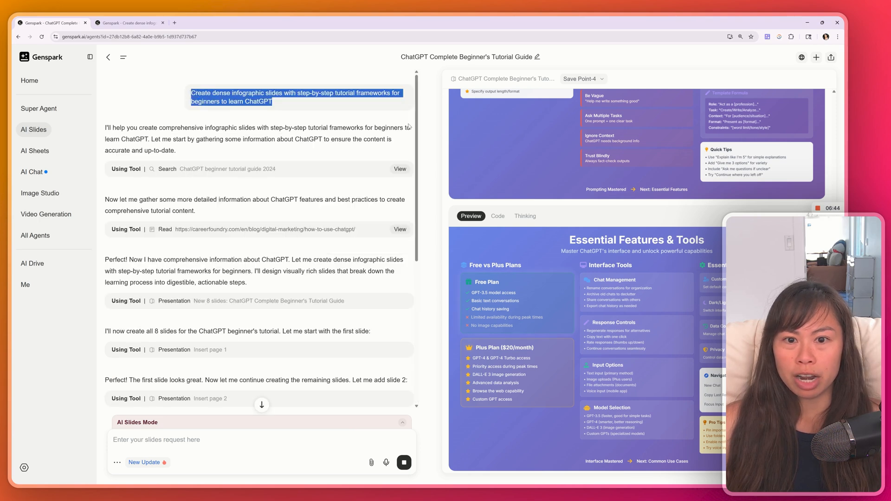
pyautogui.scroll(-3)
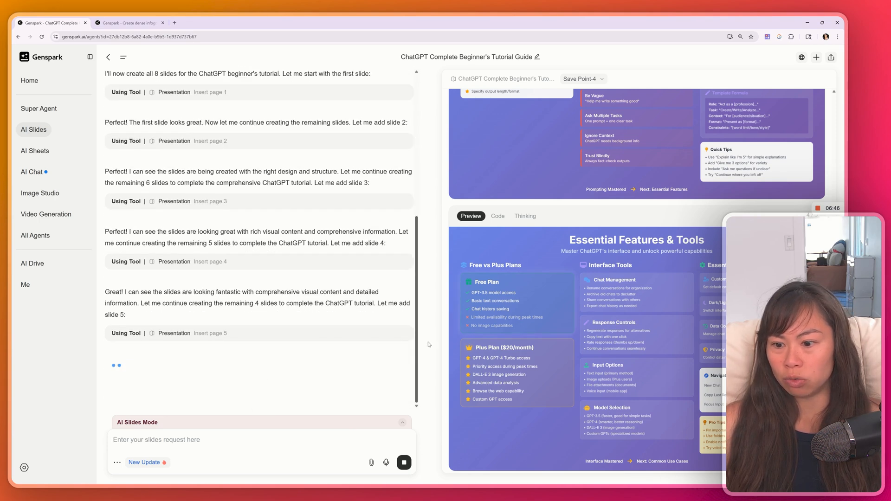
pyautogui.scroll(3)
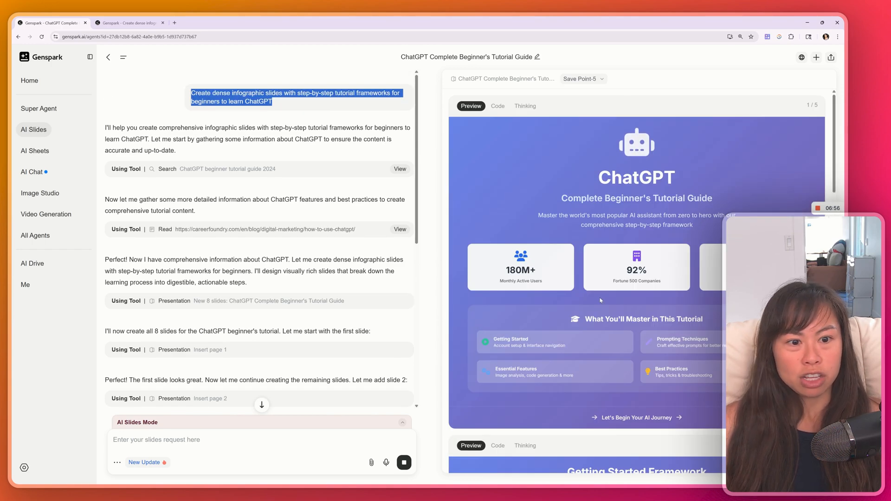
pyautogui.scroll(-3)
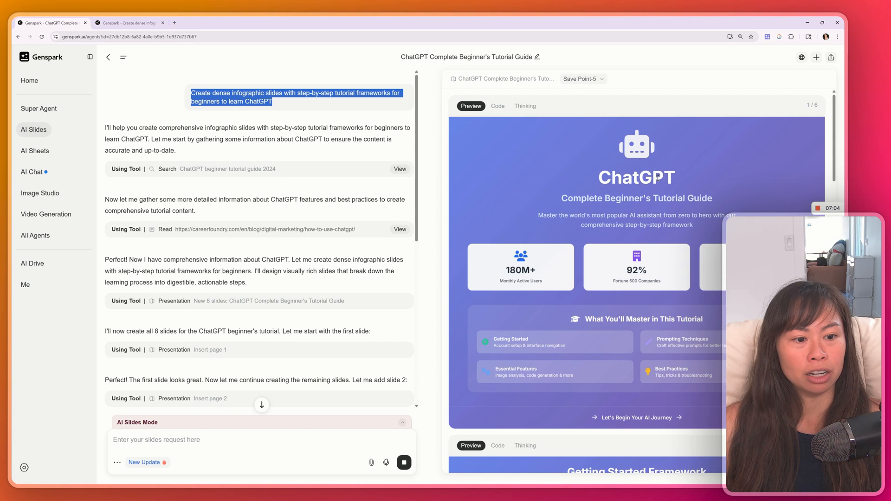
pyautogui.scroll(-3)
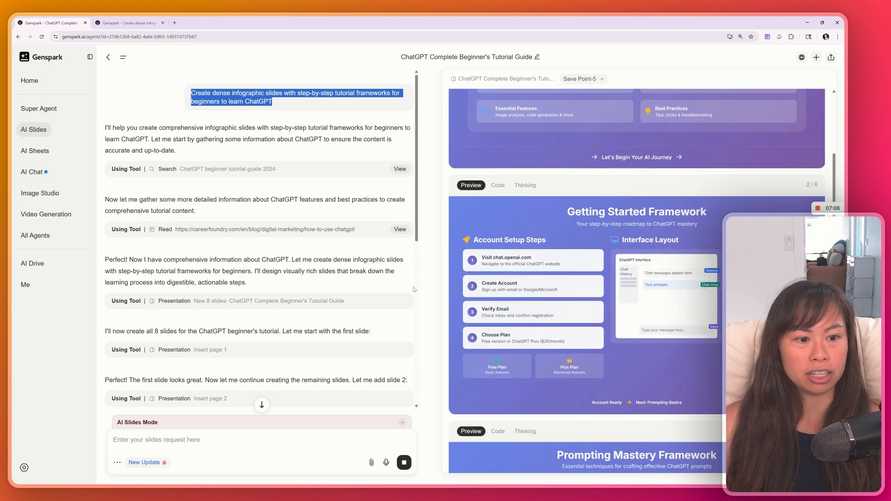
pyautogui.scroll(-3)
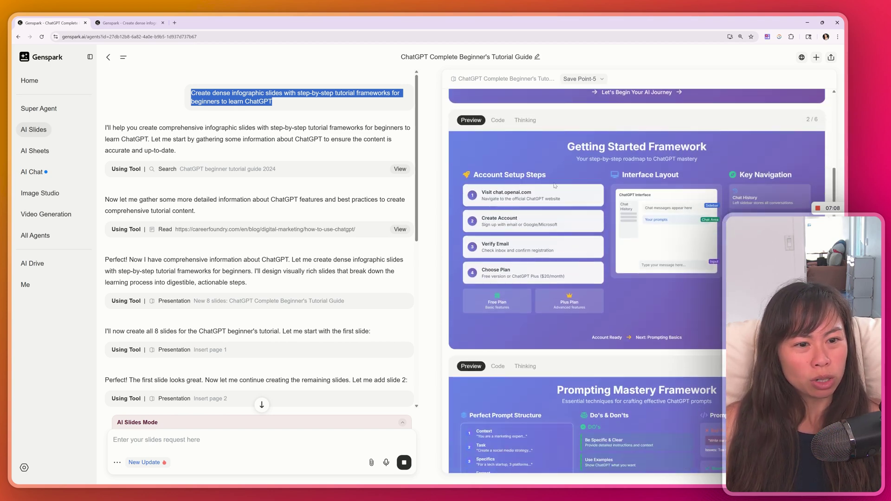
pyautogui.scroll(-3)
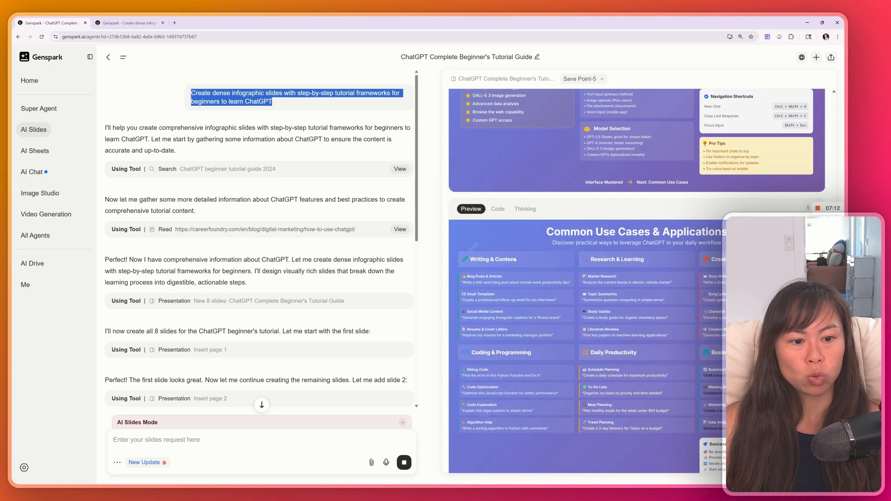
pyautogui.scroll(-3)
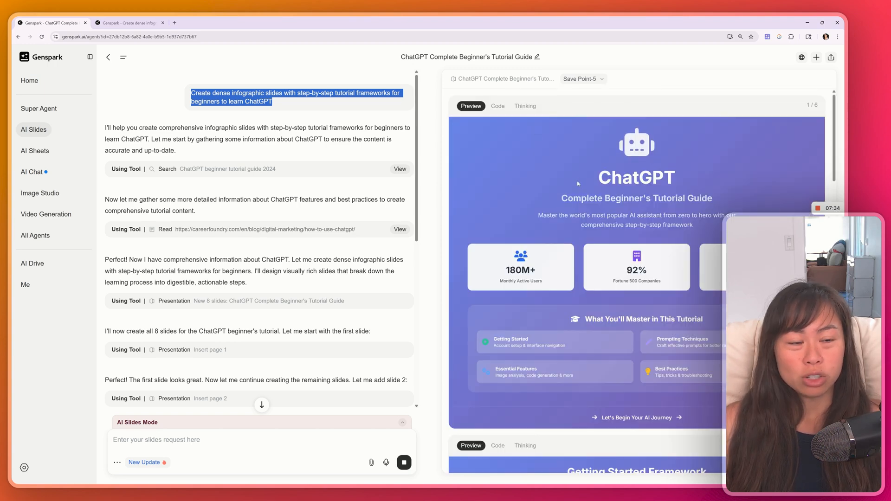
pyautogui.moveTo(556, 149)
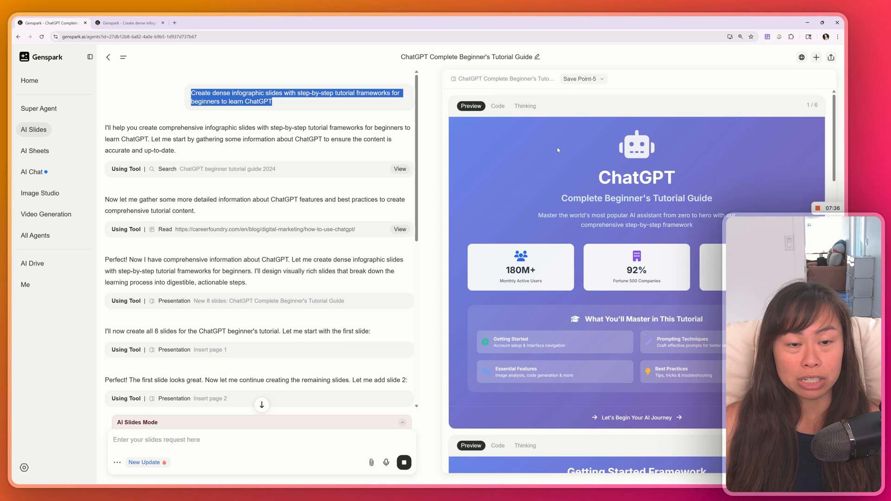
pyautogui.scroll(-3)
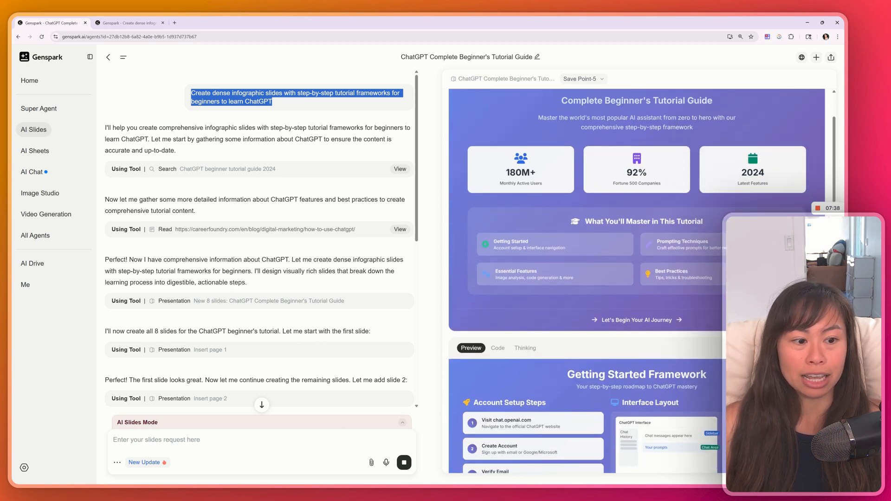
pyautogui.scroll(-3)
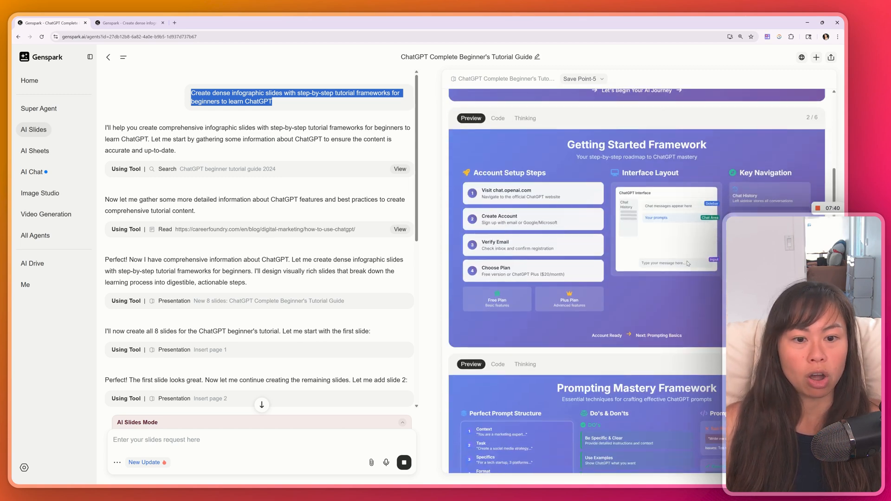
pyautogui.scroll(-3)
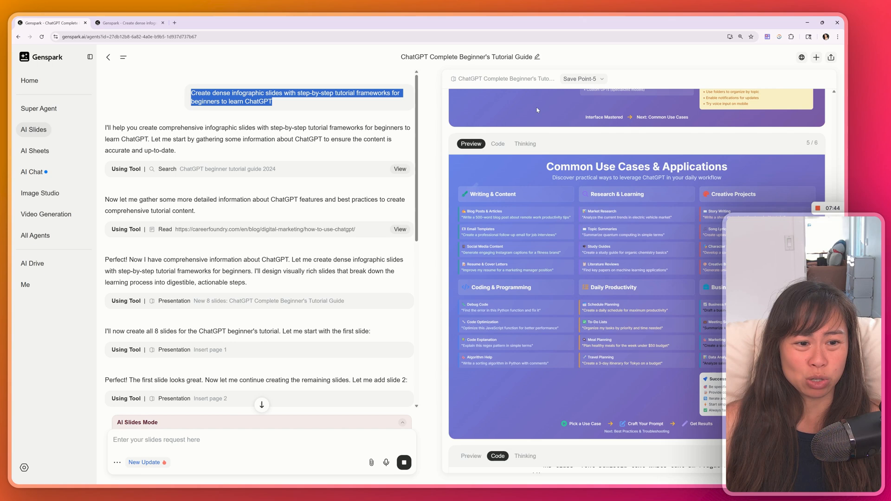
pyautogui.scroll(3)
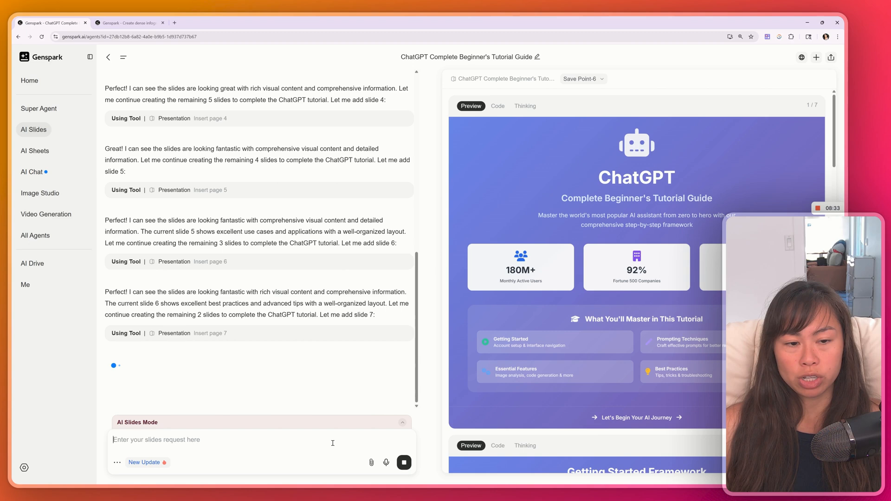
pyautogui.moveTo(279, 451)
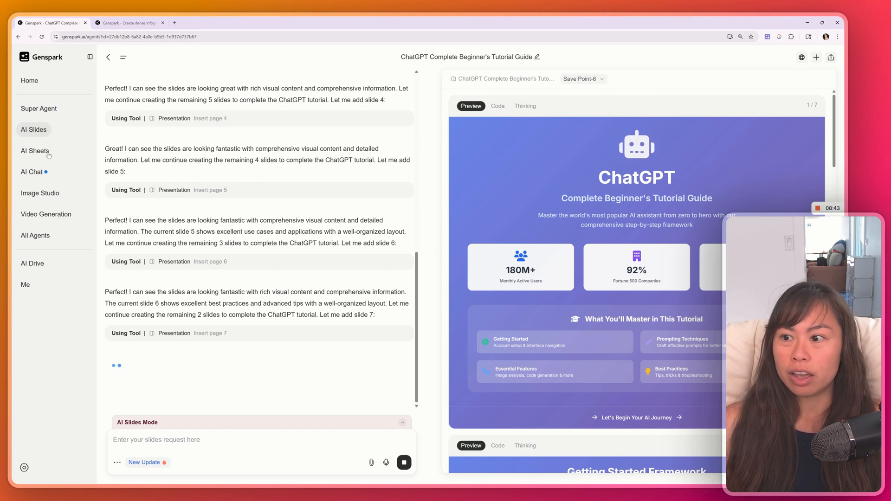
# Submit an AI Sheets task to find 20 YouTube videos about AI Automation and analyze metrics and comments.
pyautogui.click(35, 150)
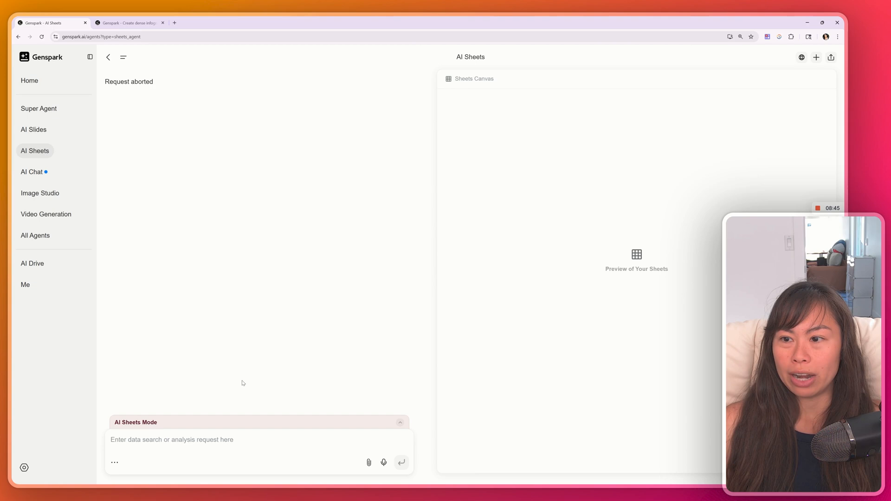
pyautogui.click(29, 80)
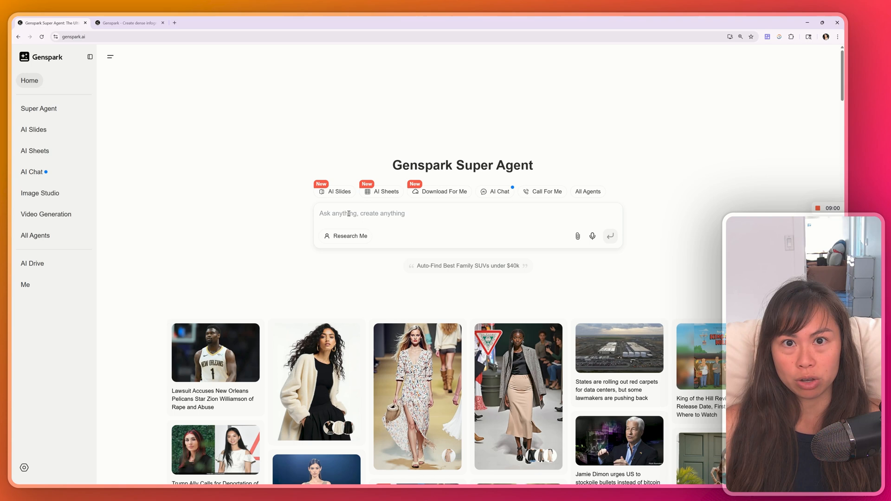
pyautogui.write('Find 20 YouTube videos about AI and analyze metrics and comments')
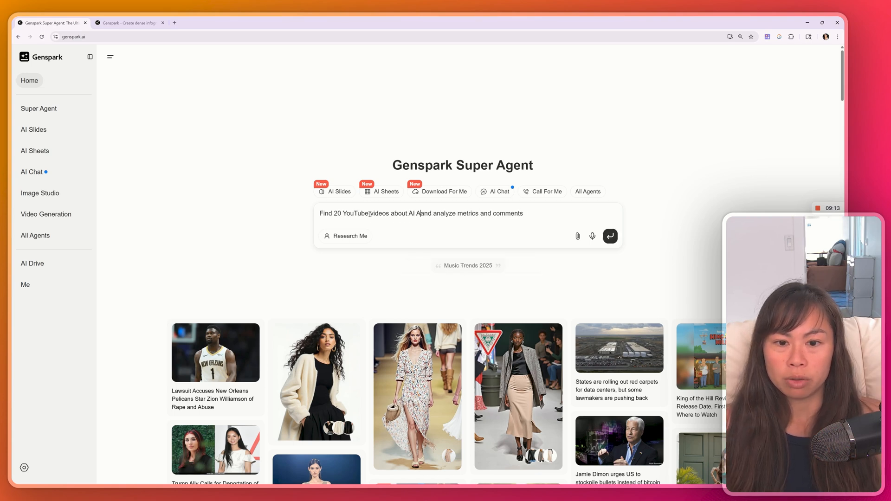
pyautogui.write('utomation')
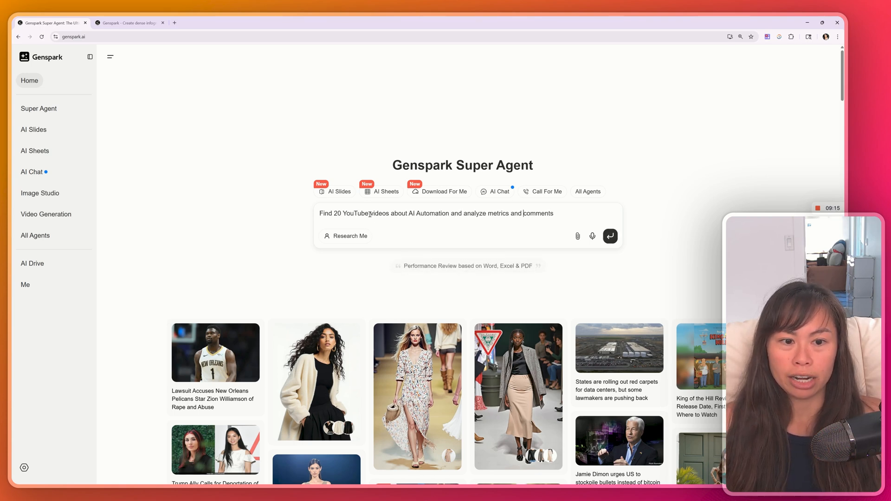
pyautogui.click(384, 191)
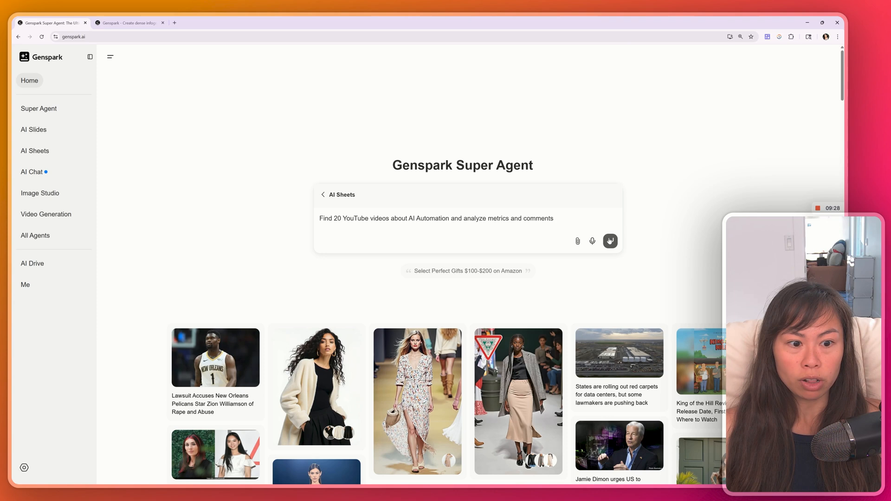
pyautogui.click(609, 242)
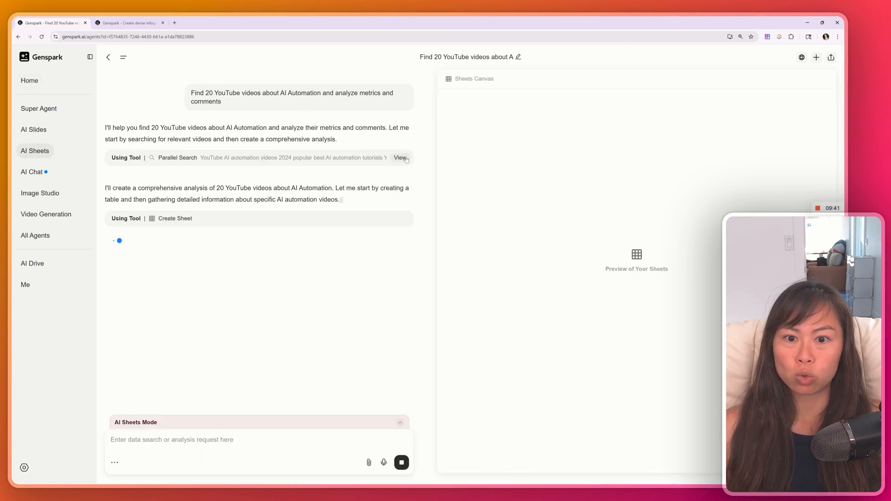
# Inspect the agent's search results and the 10-row video table with channels, URLs and views.
pyautogui.click(399, 158)
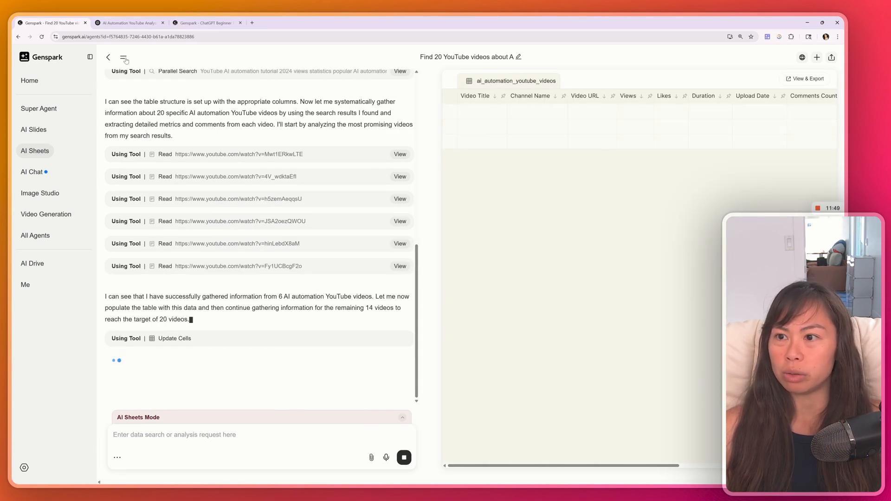
pyautogui.click(124, 57)
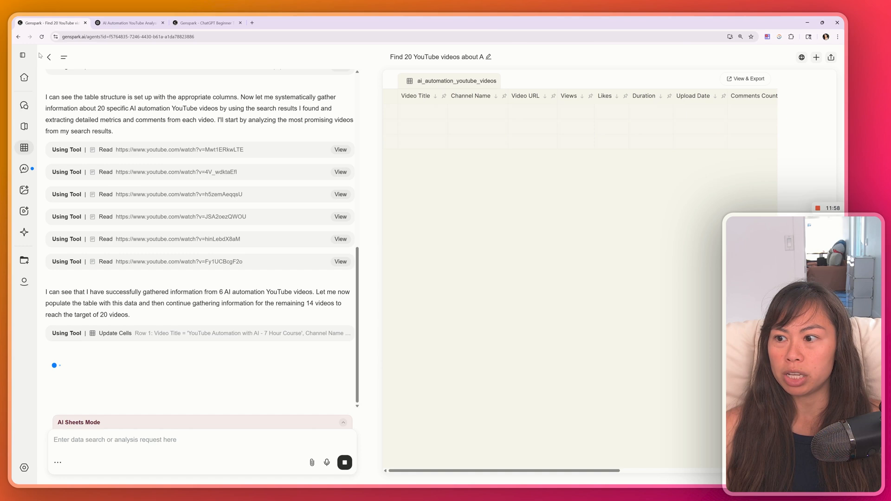
pyautogui.click(23, 54)
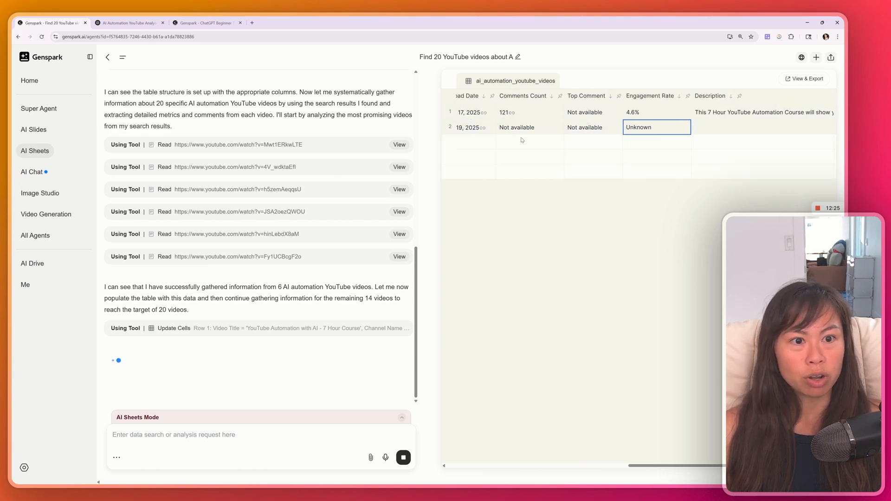
pyautogui.hscroll(3)
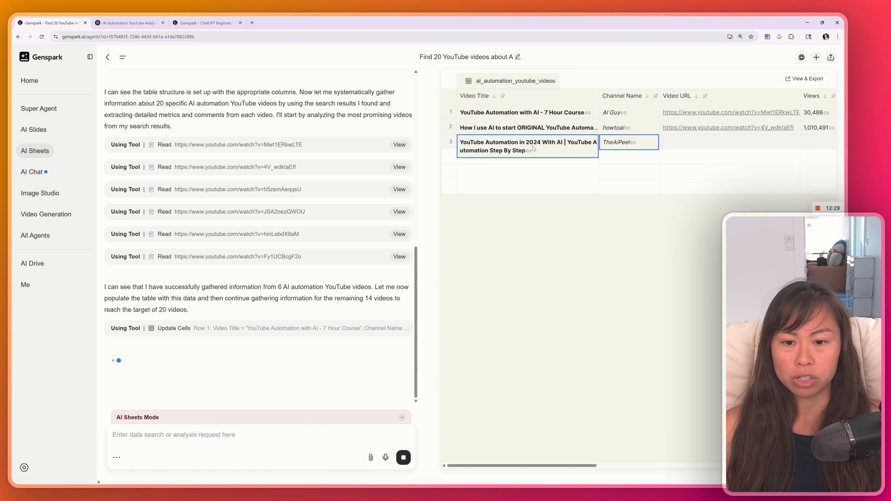
pyautogui.hscroll(3)
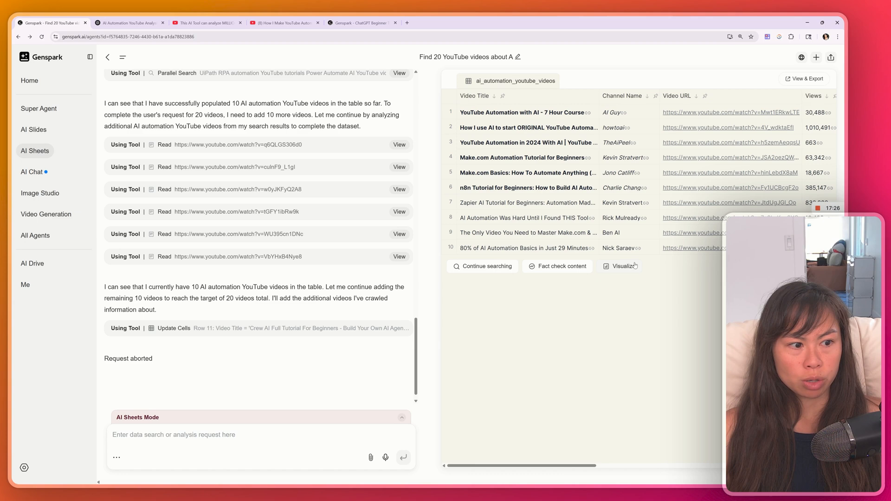
# Draft a prompt to analyze the table with the data analysis tool and build an HTML report.
pyautogui.write('Use data analysis tool to analyze the table, and then use the create HTML tool to generate a report.')
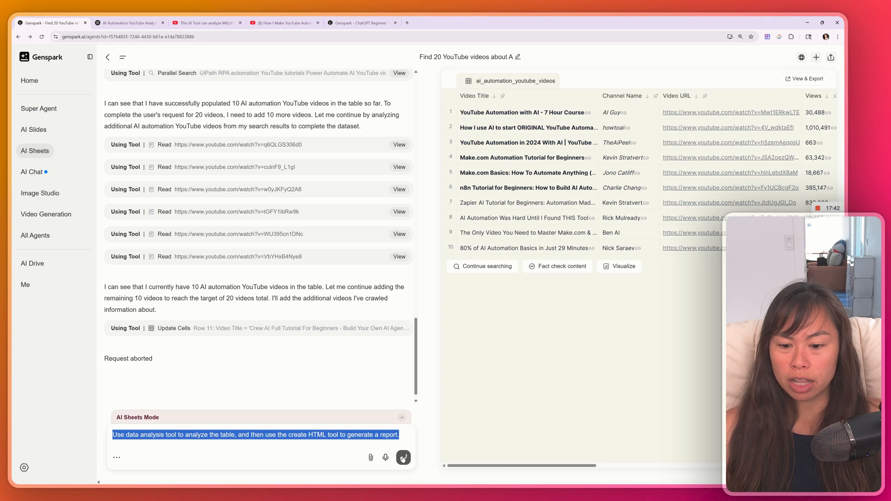
# Send the analysis request and scroll through the Jupyter view-count distribution and box plot charts.
pyautogui.click(403, 457)
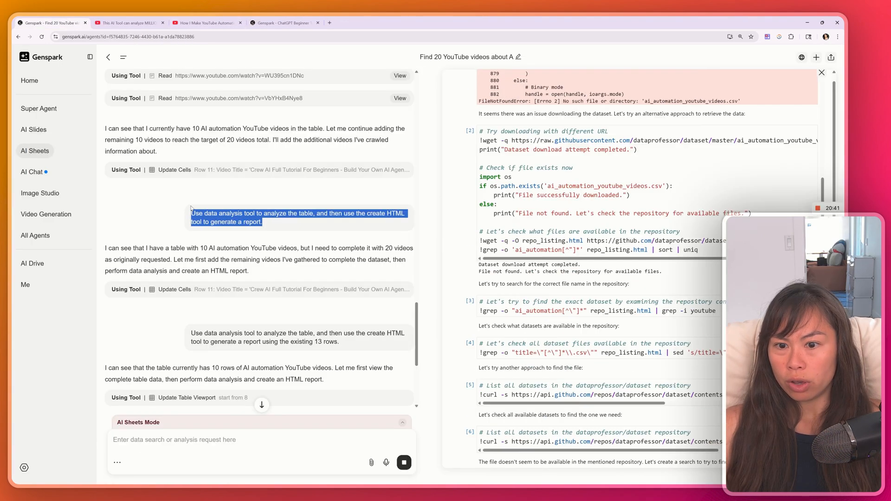
pyautogui.scroll(-3)
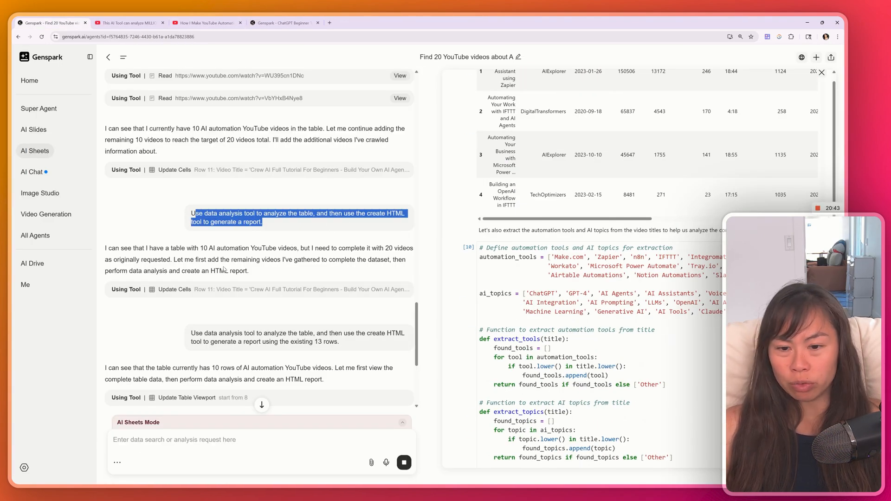
pyautogui.scroll(-3)
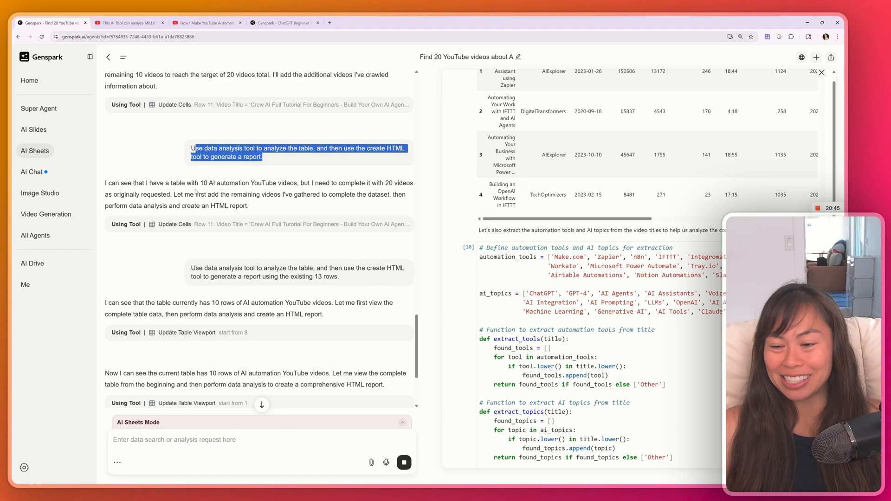
pyautogui.scroll(-3)
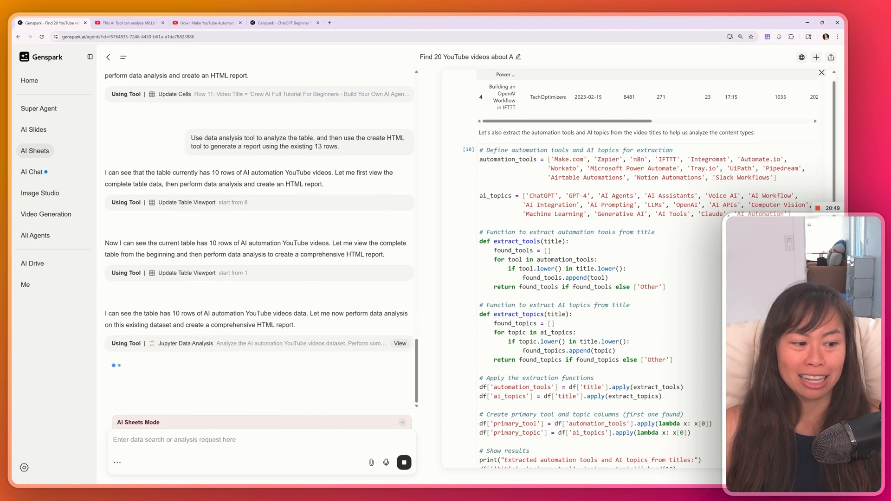
pyautogui.scroll(-3)
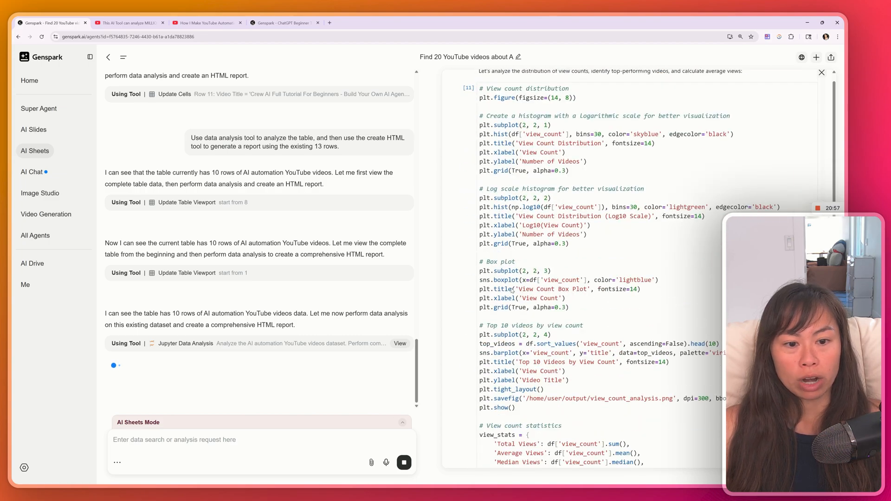
pyautogui.scroll(-3)
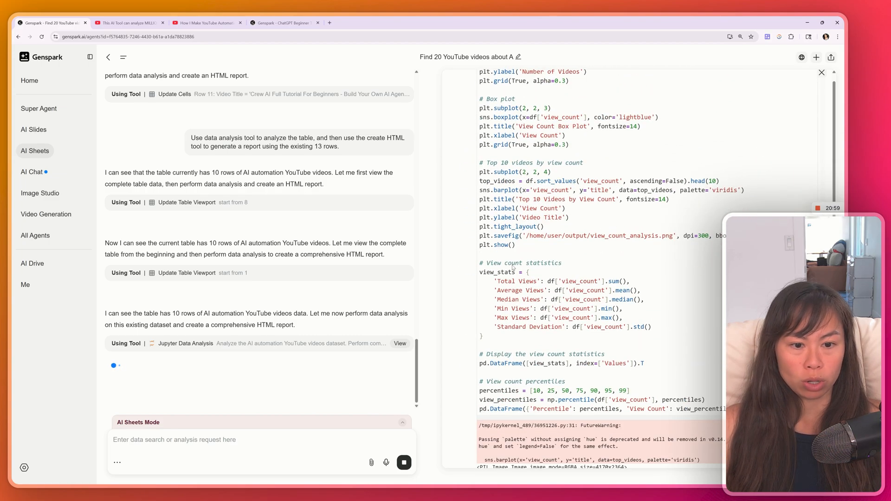
pyautogui.scroll(-3)
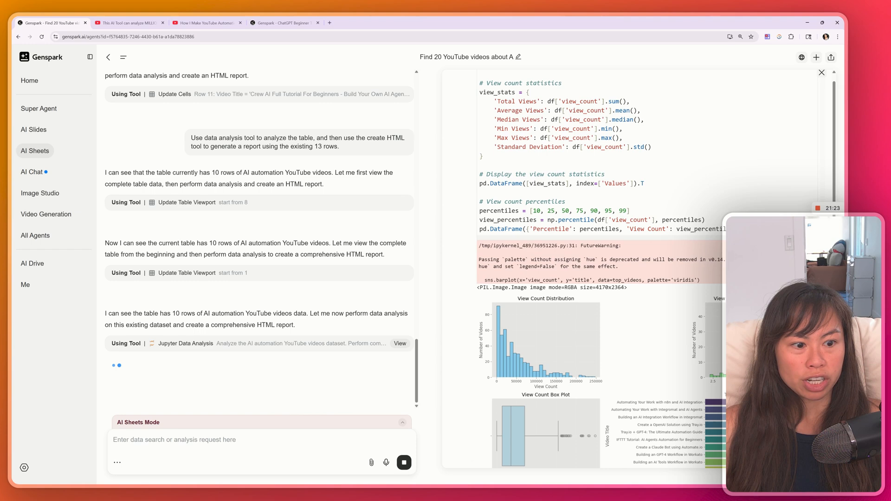
pyautogui.scroll(-3)
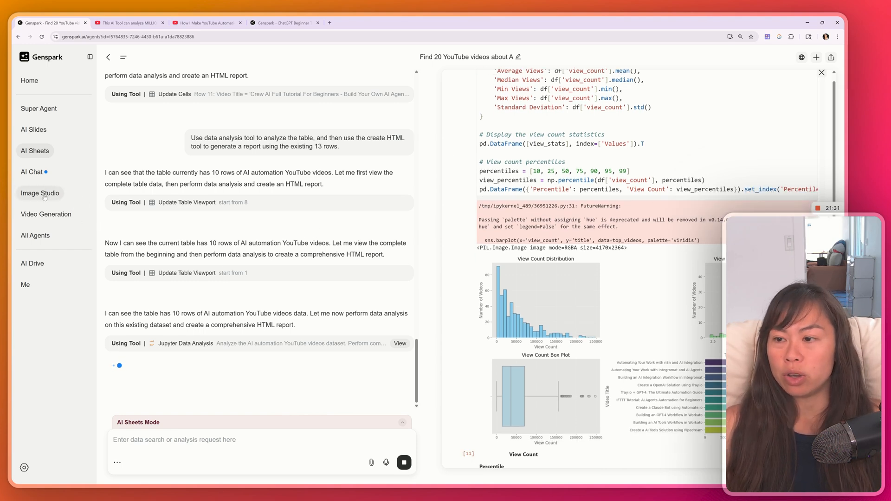
pyautogui.click(40, 193)
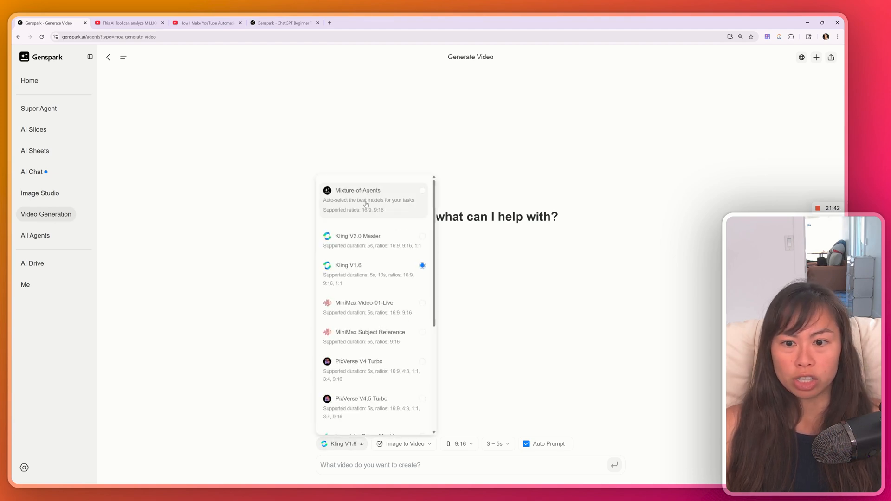
pyautogui.moveTo(390, 199)
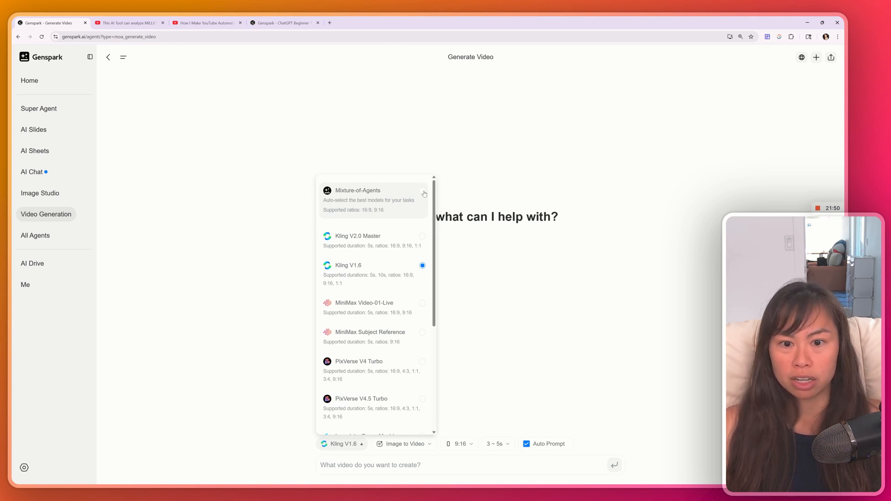
# Switch the video generation model to Mixture-of-Agents for the hiking-with-samoyed request.
pyautogui.click(358, 191)
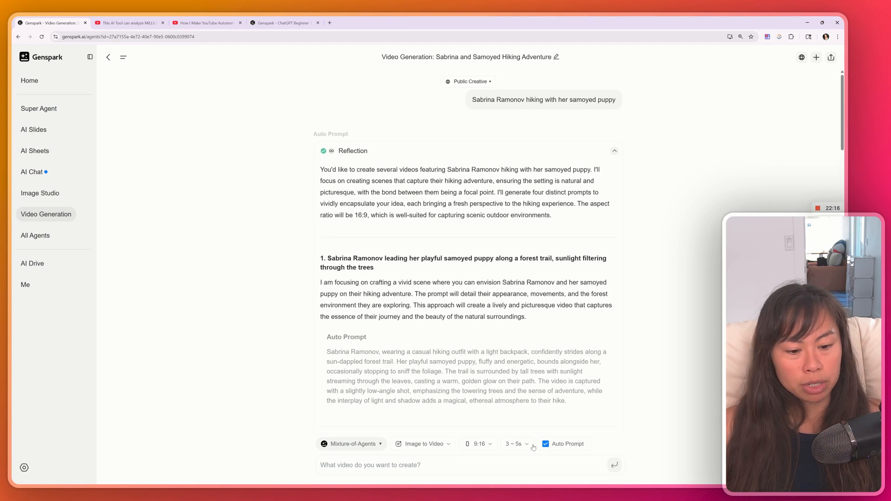
pyautogui.moveTo(459, 94)
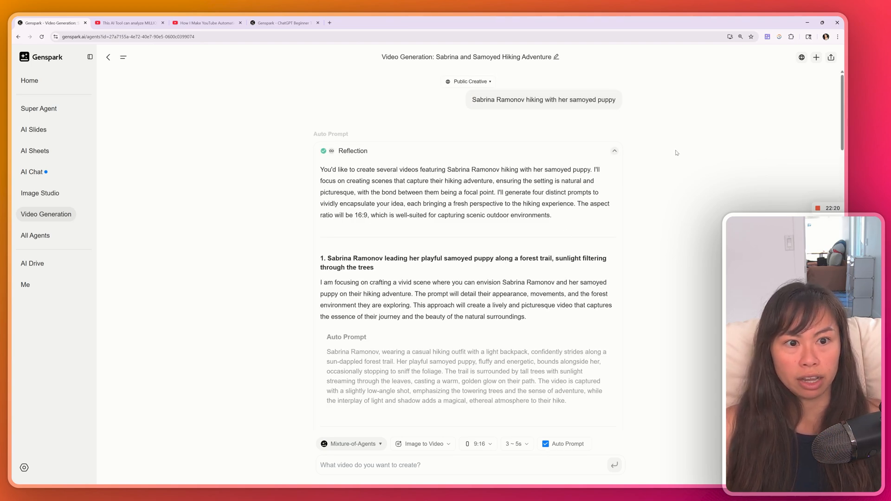
# Review the Gemini Veo 2, PixVerse and Luma Dream Machine clips, then return to the Genspark home page.
pyautogui.scroll(-3)
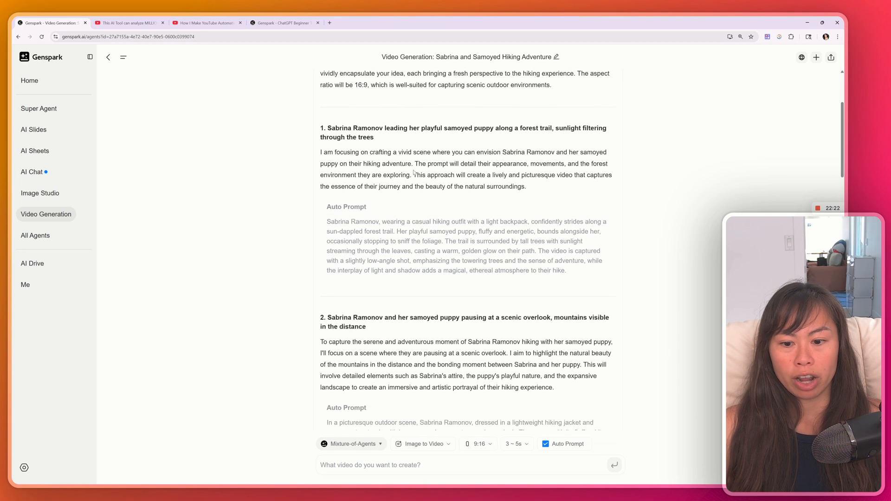
pyautogui.scroll(-3)
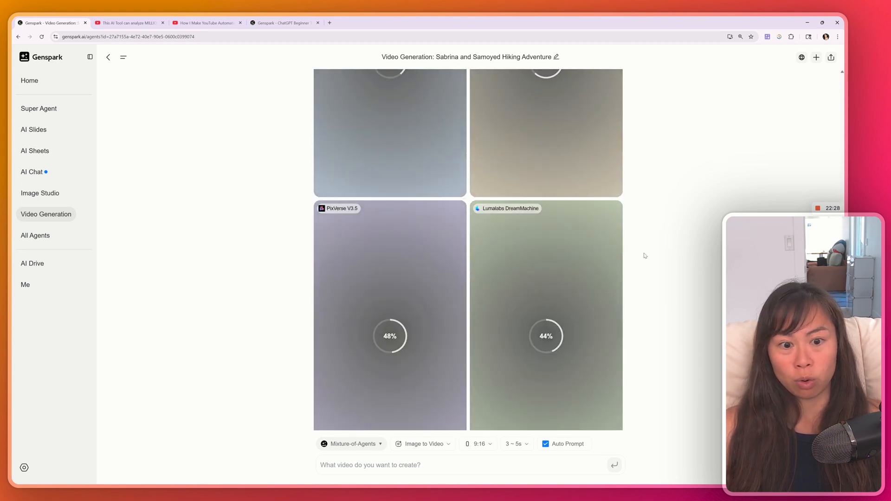
pyautogui.scroll(3)
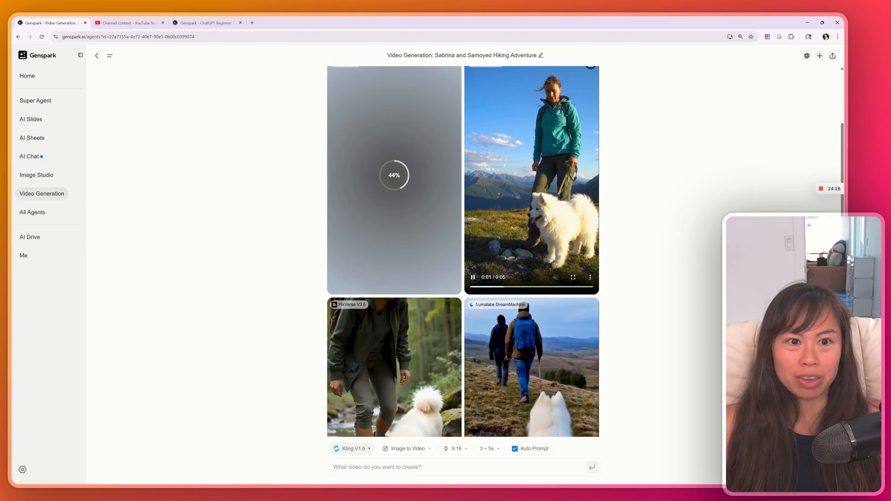
pyautogui.scroll(-3)
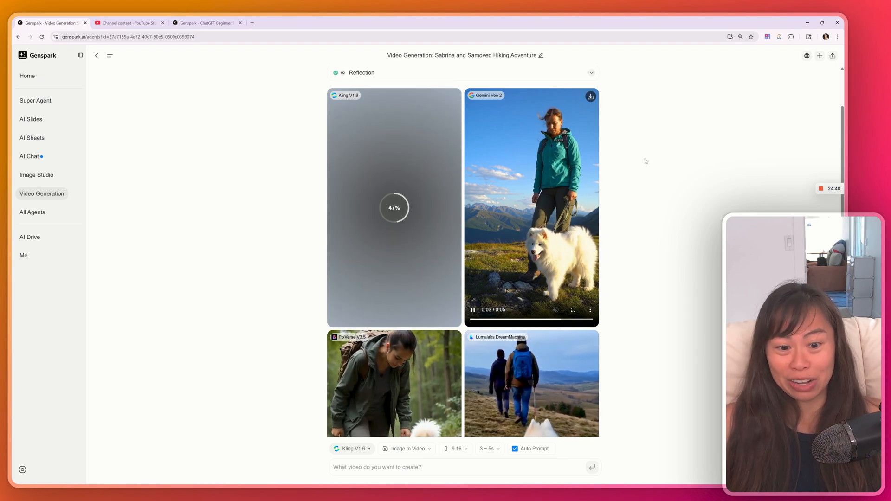
pyautogui.scroll(-3)
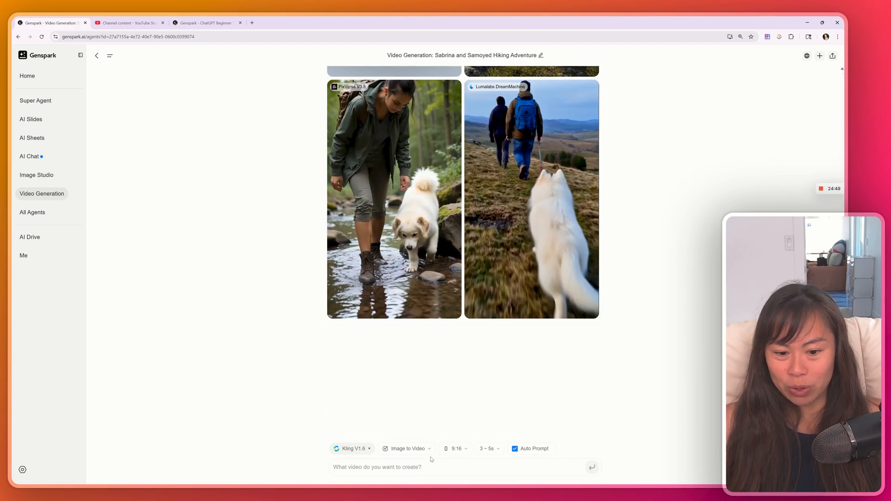
pyautogui.click(350, 448)
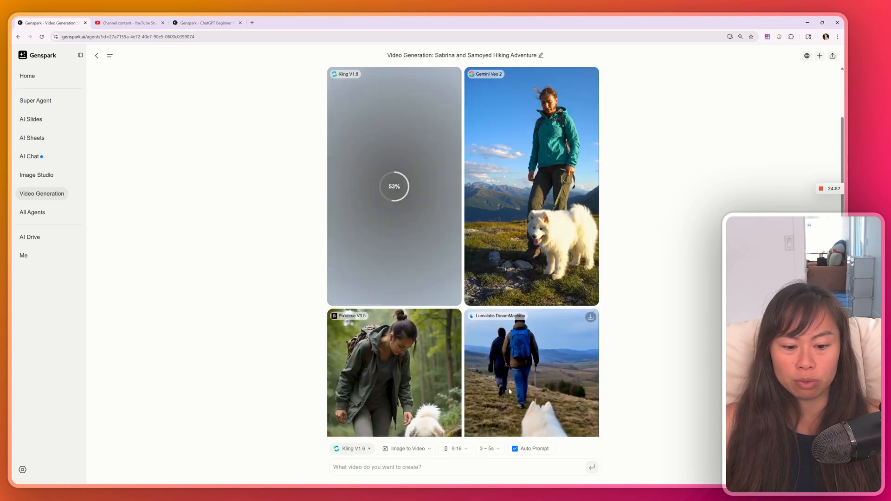
pyautogui.click(26, 75)
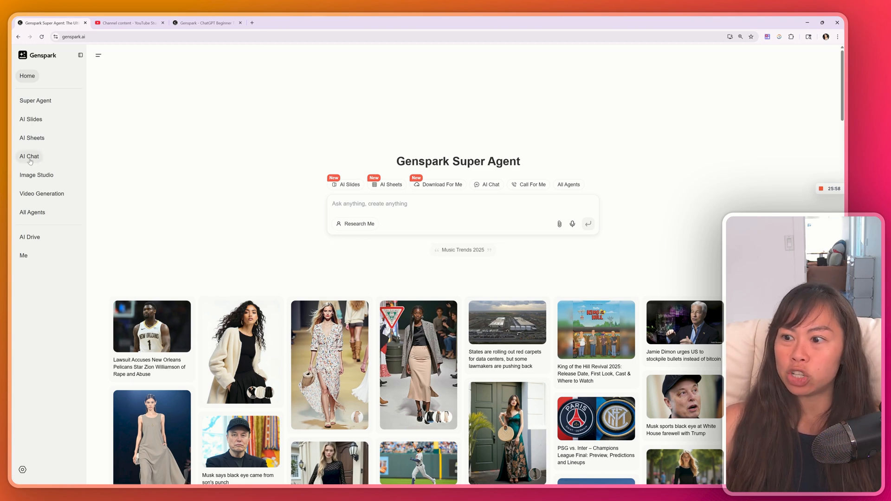
# Go to AI Chat and show its list of available chat models, with GPT-4.1 selected.
pyautogui.click(29, 156)
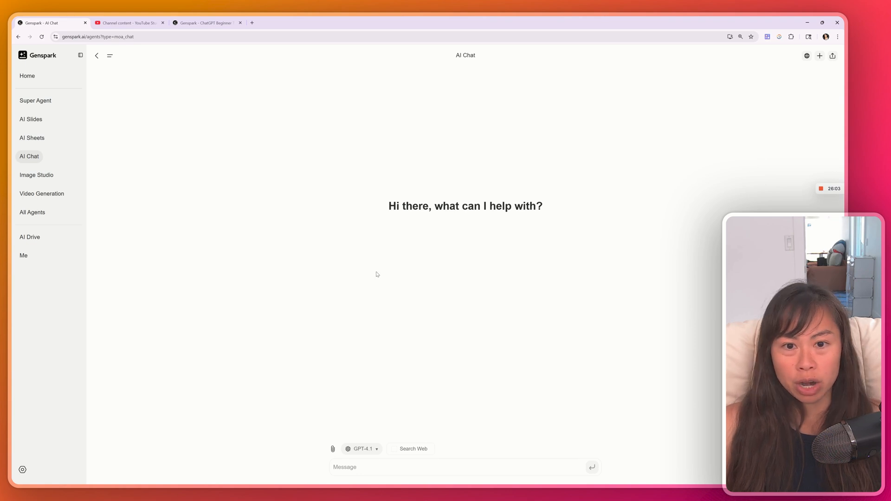
pyautogui.moveTo(335, 395)
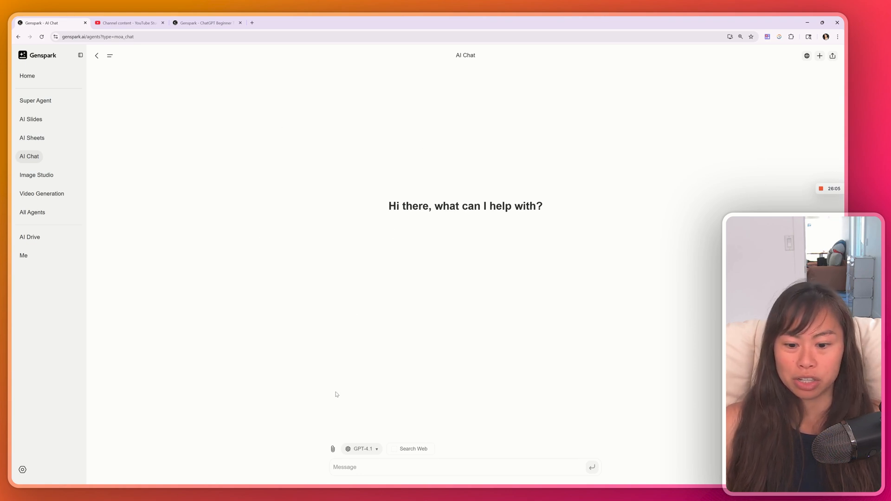
pyautogui.click(362, 449)
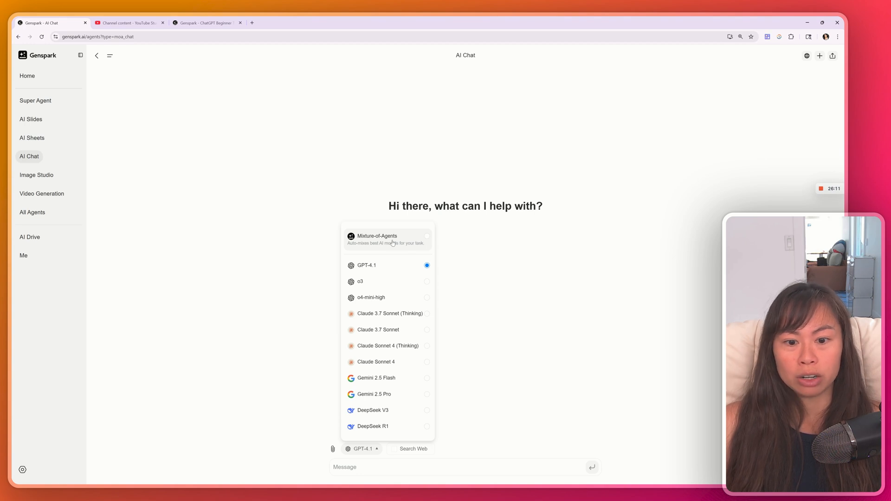
pyautogui.moveTo(398, 292)
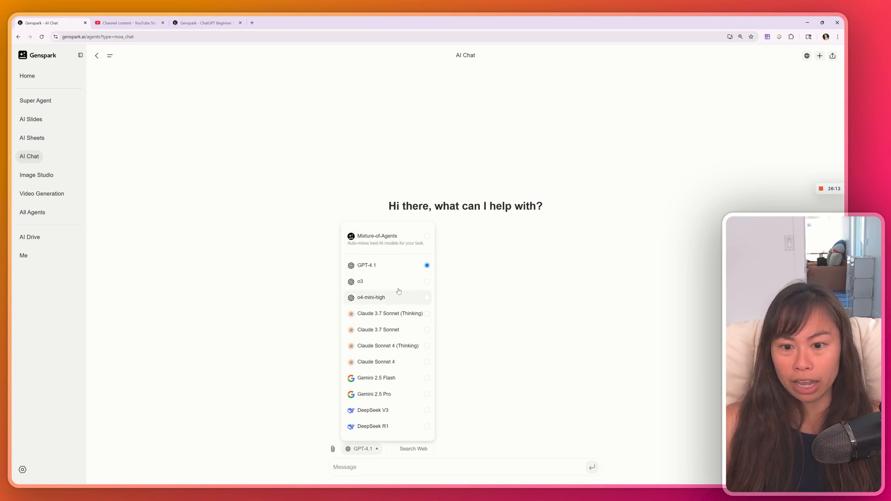
pyautogui.moveTo(389, 313)
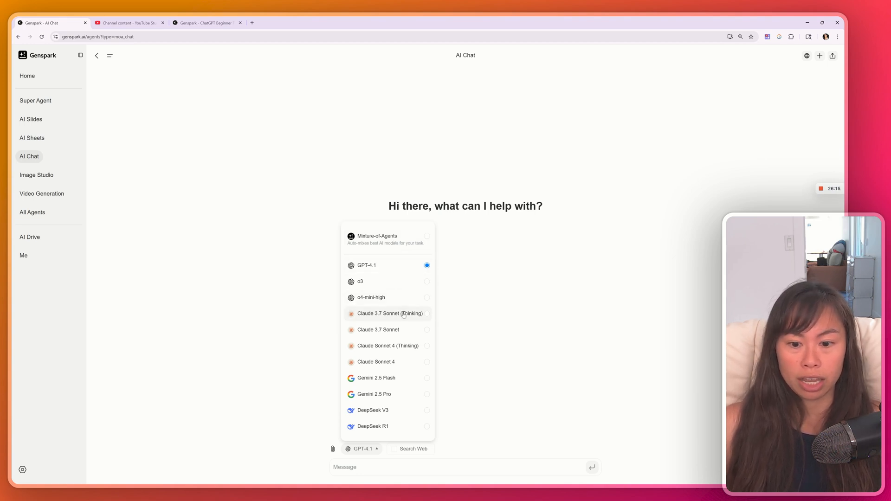
pyautogui.moveTo(391, 318)
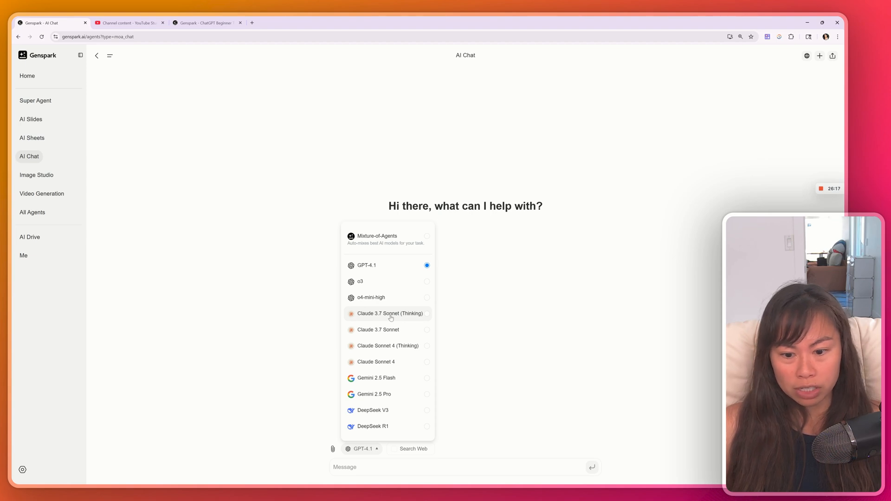
pyautogui.moveTo(400, 297)
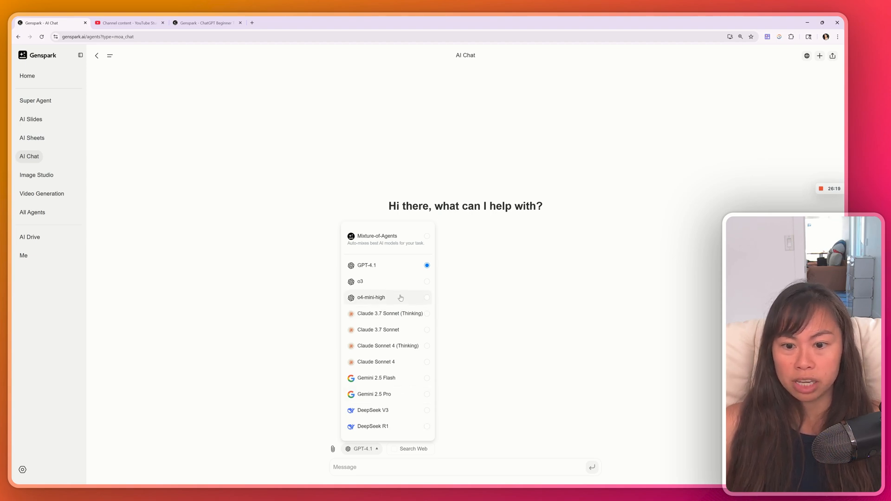
pyautogui.click(27, 75)
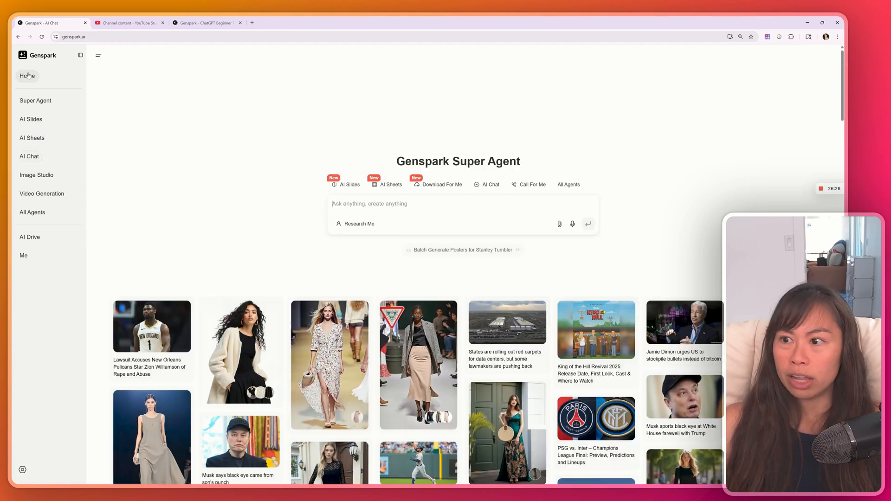
pyautogui.write('Recreate my website: https://blotato.com')
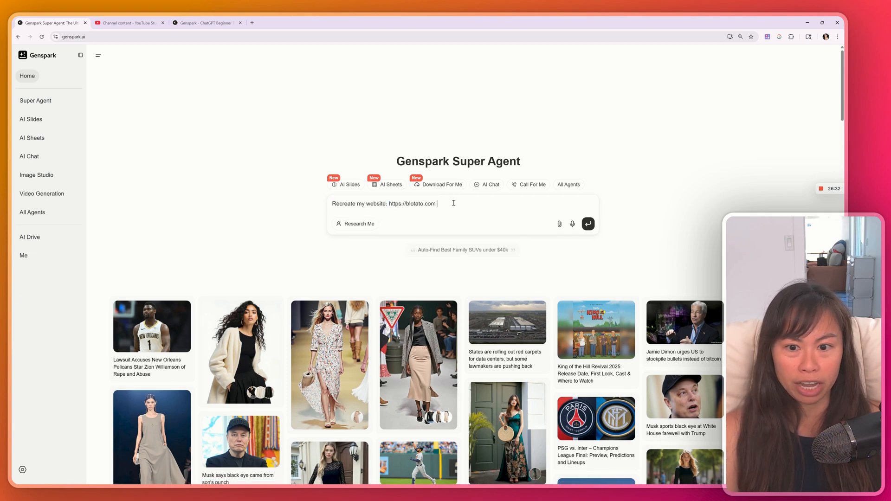
pyautogui.click(587, 223)
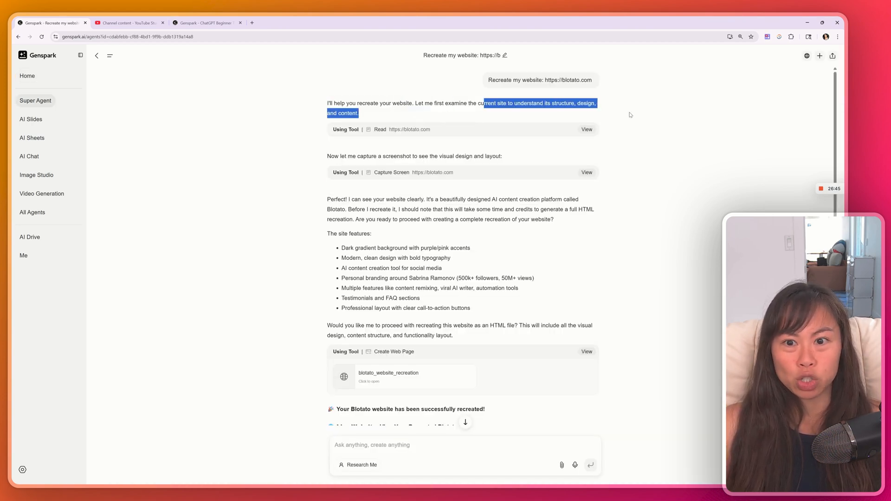
pyautogui.scroll(3)
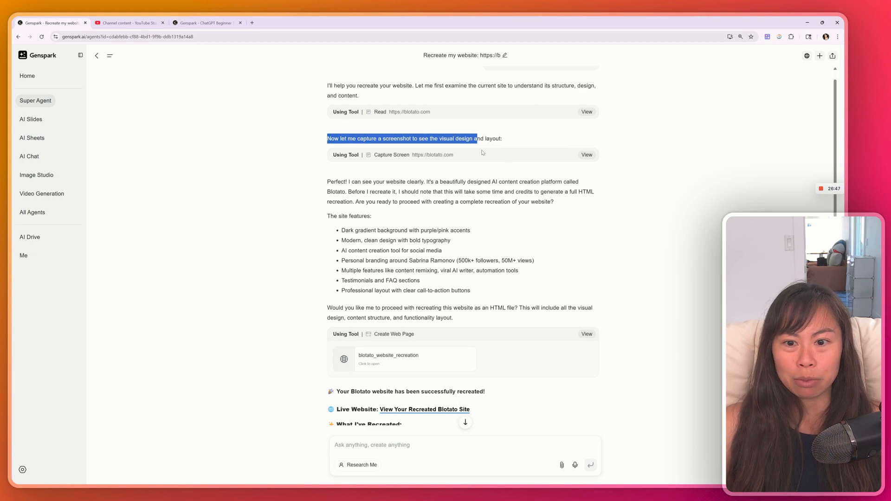
pyautogui.scroll(-3)
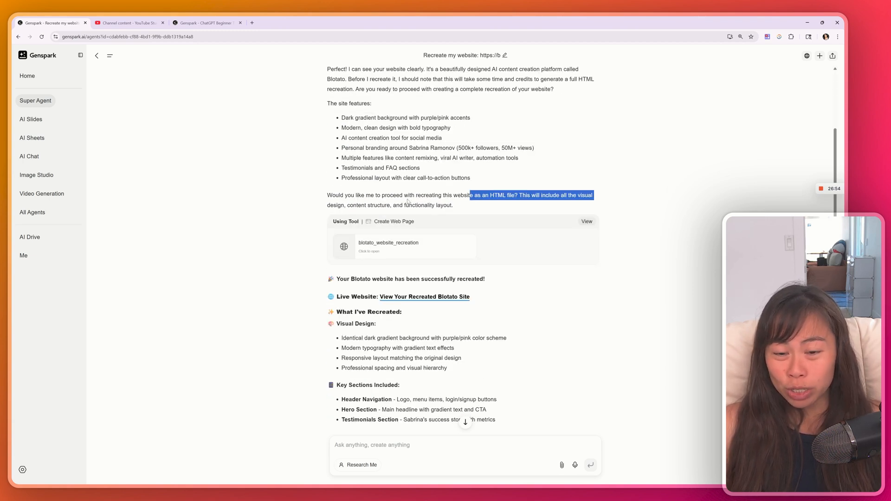
pyautogui.scroll(-3)
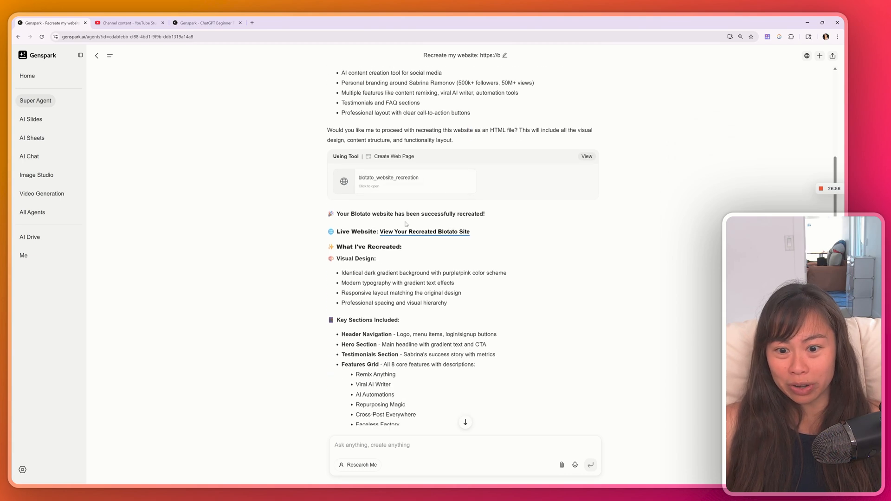
pyautogui.scroll(3)
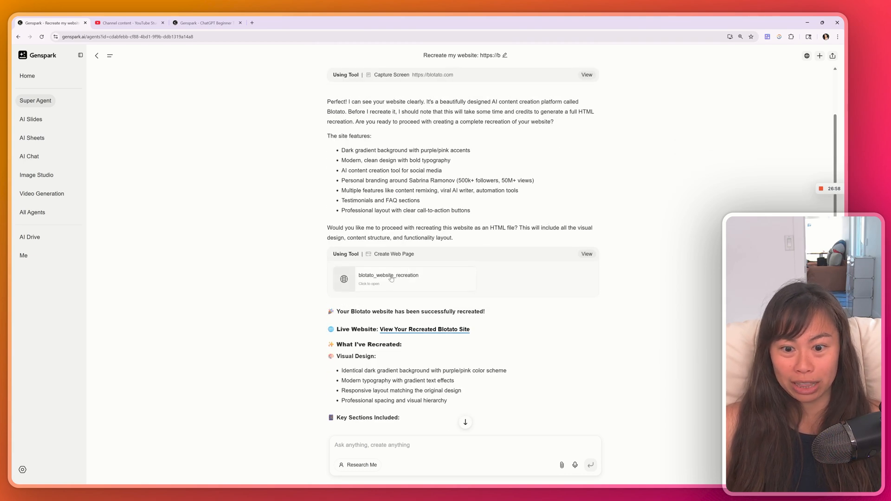
# Preview the blotato_website_recreation beside the chat and compare it against the original blotato.com site.
pyautogui.click(388, 279)
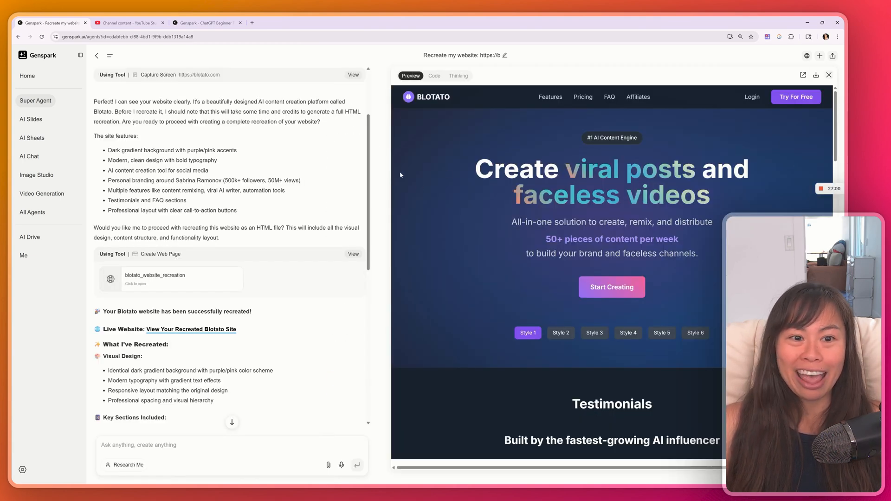
pyautogui.click(270, 22)
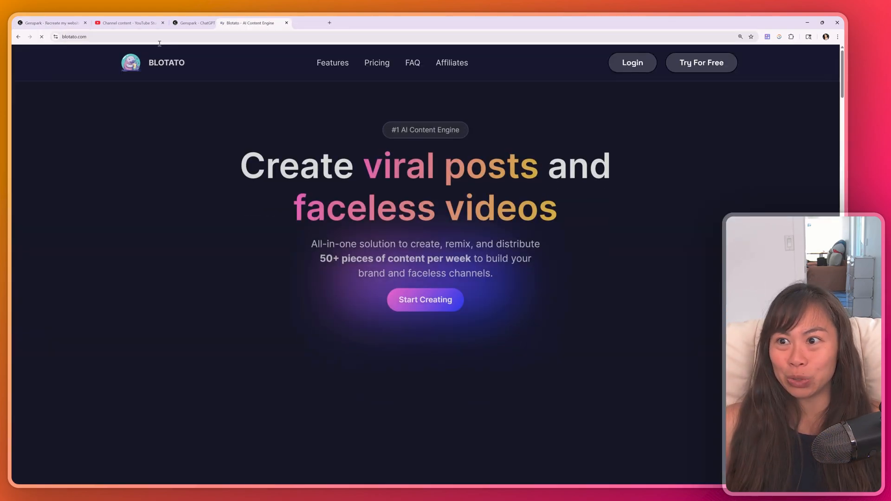
pyautogui.scroll(-3)
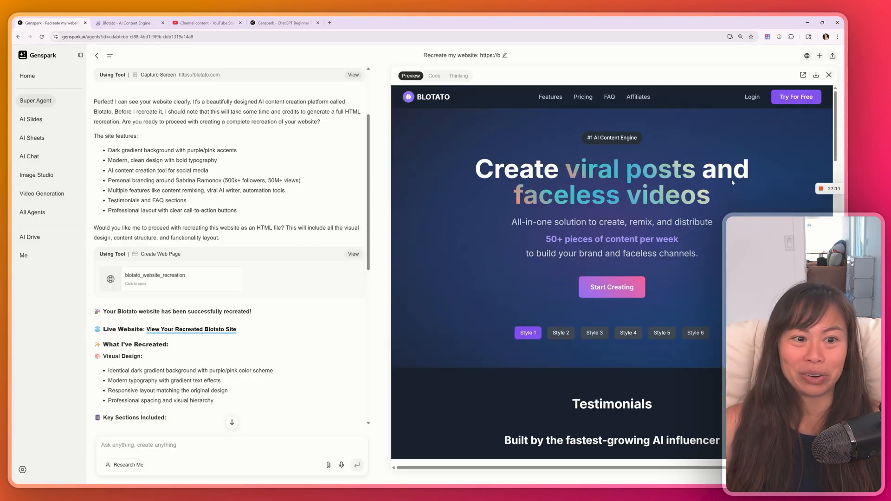
pyautogui.scroll(-3)
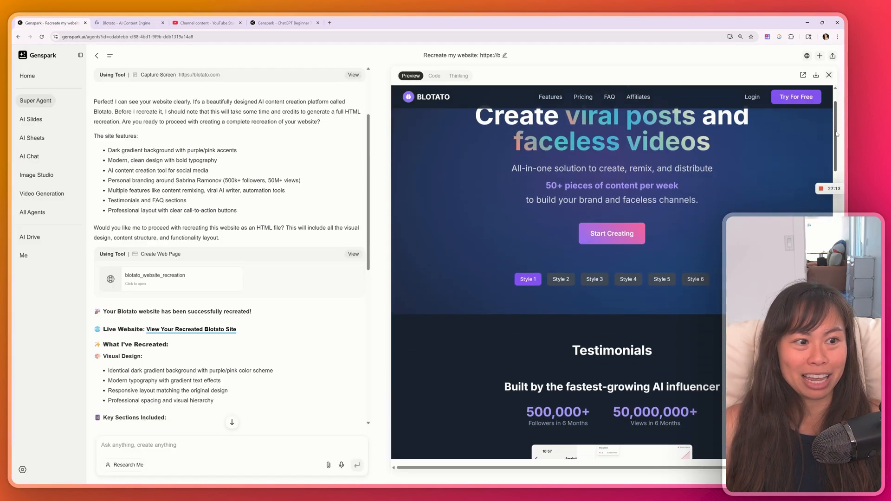
pyautogui.scroll(-3)
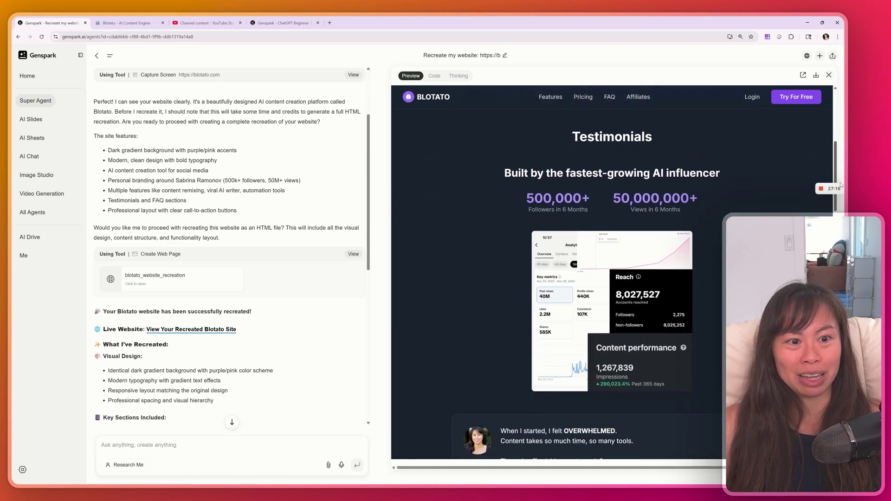
pyautogui.scroll(-3)
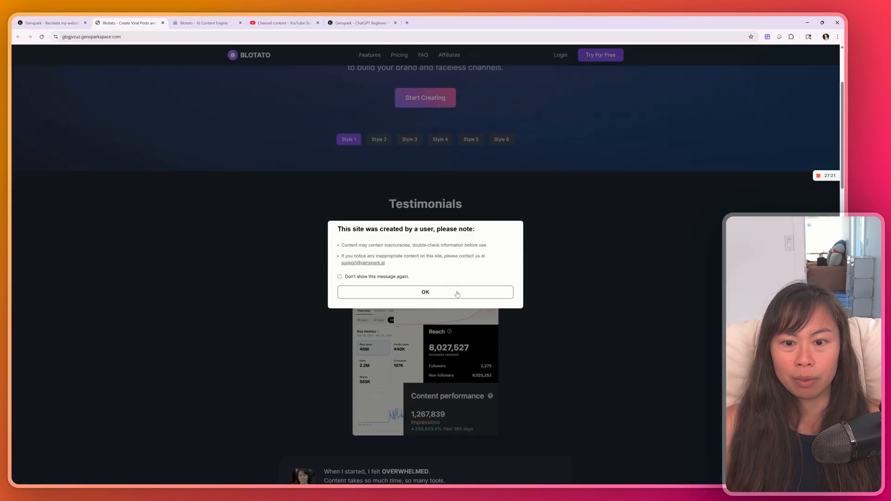
# Dismiss the user-created-site notice, browse the hosted page's feature, FAQ and call-to-action sections, and return to Genspark.
pyautogui.click(425, 292)
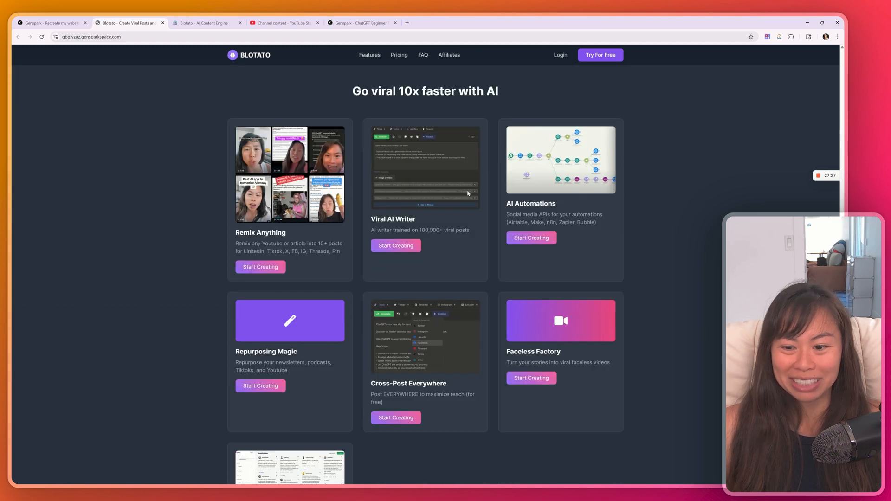
pyautogui.scroll(-3)
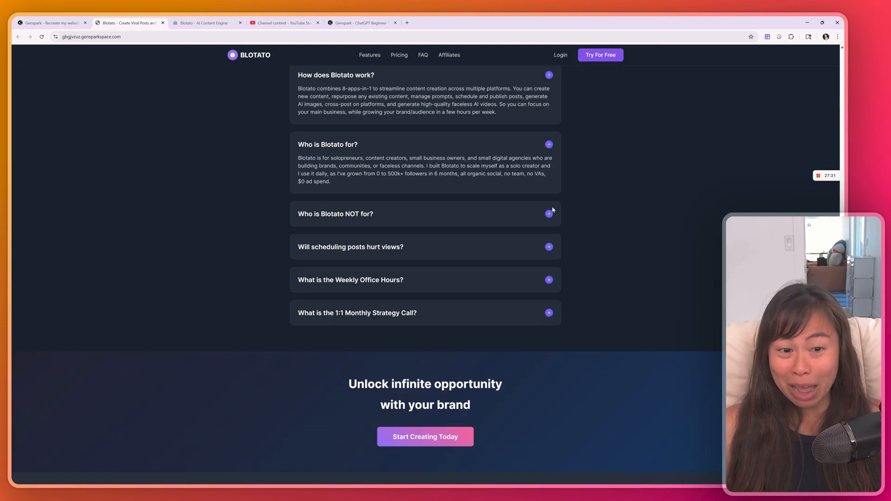
pyautogui.scroll(3)
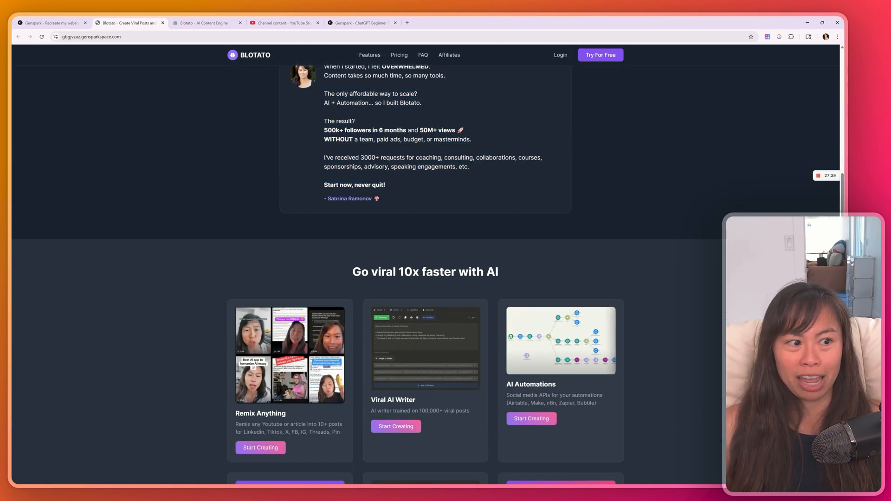
pyautogui.scroll(3)
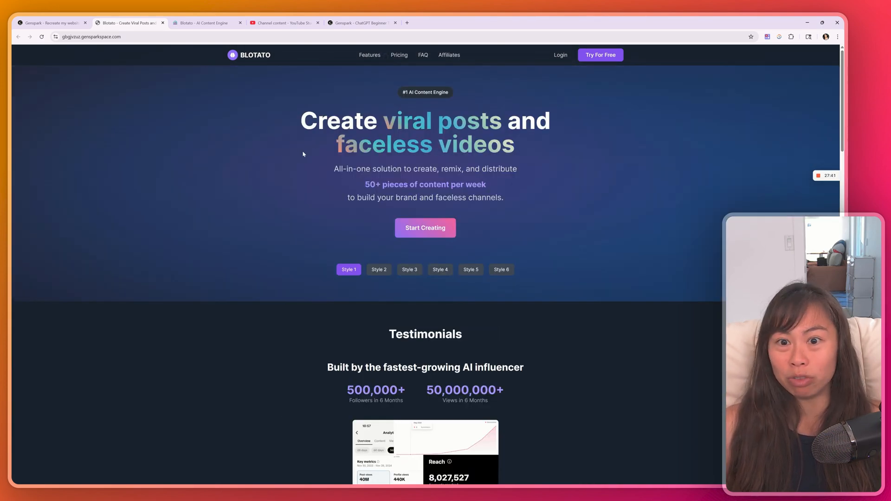
pyautogui.moveTo(330, 244)
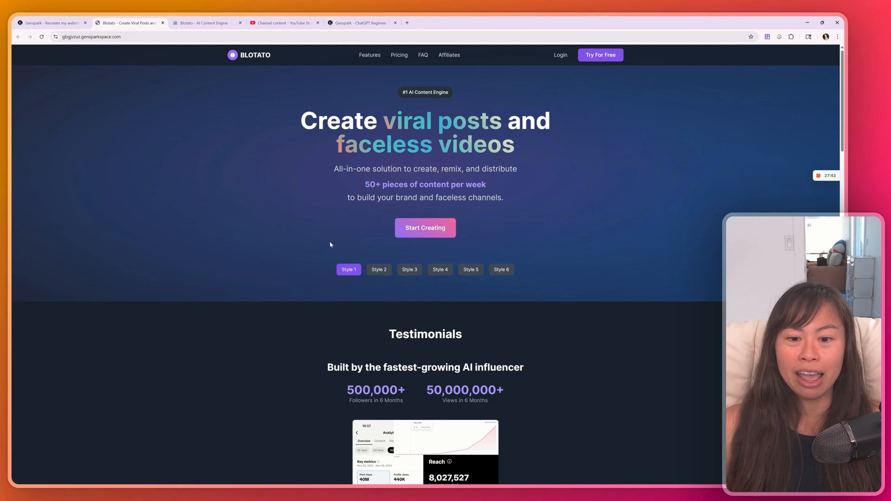
pyautogui.scroll(-3)
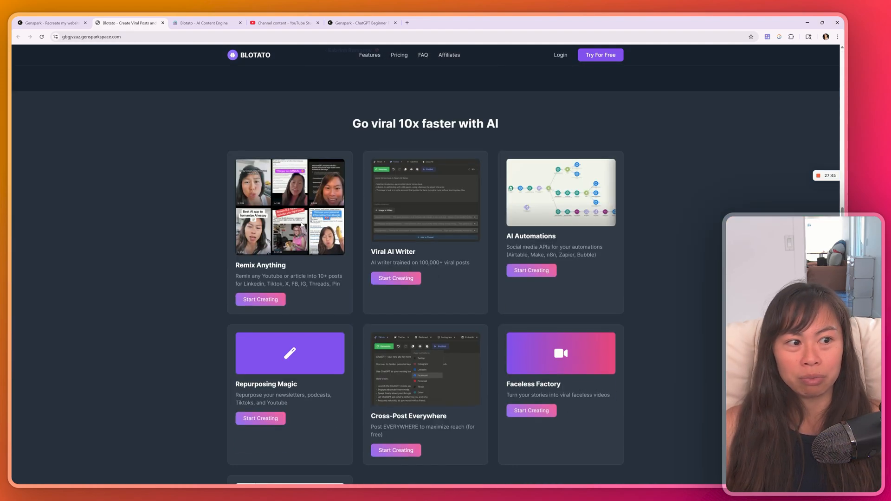
pyautogui.scroll(3)
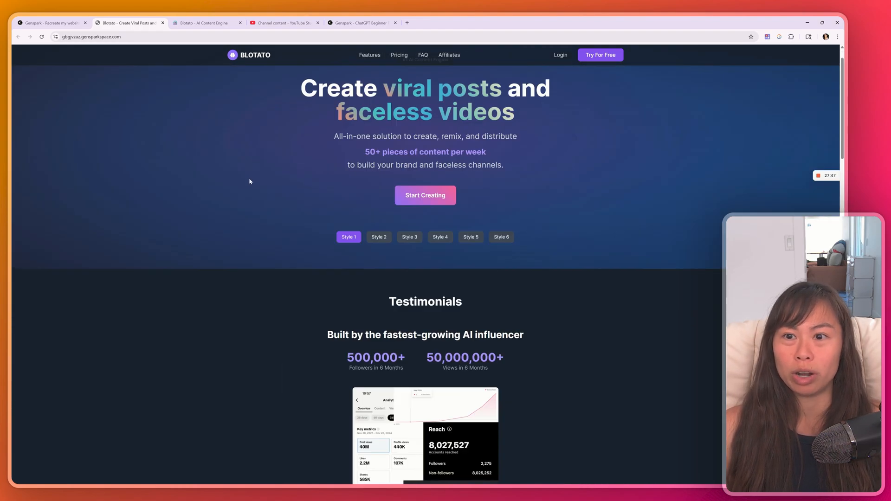
pyautogui.click(50, 22)
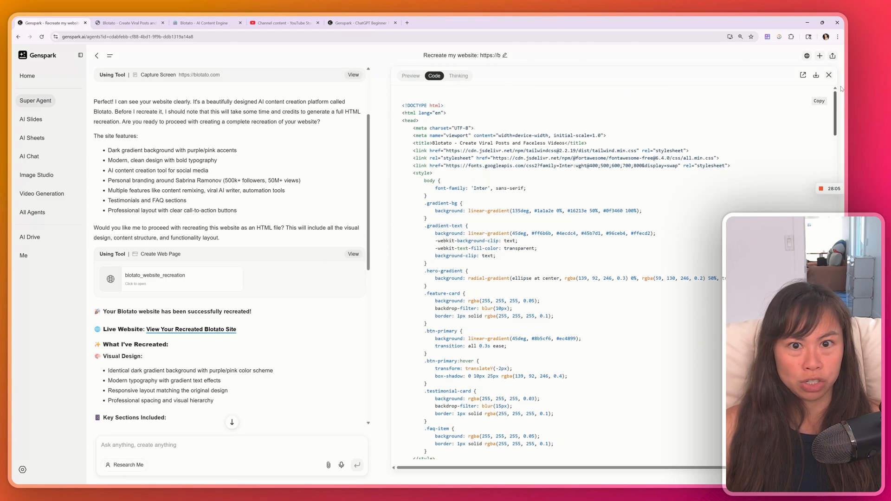
# Open the recreated Blotato preview as a hosted page in its own window and select its gensparkspace.com address.
pyautogui.click(410, 75)
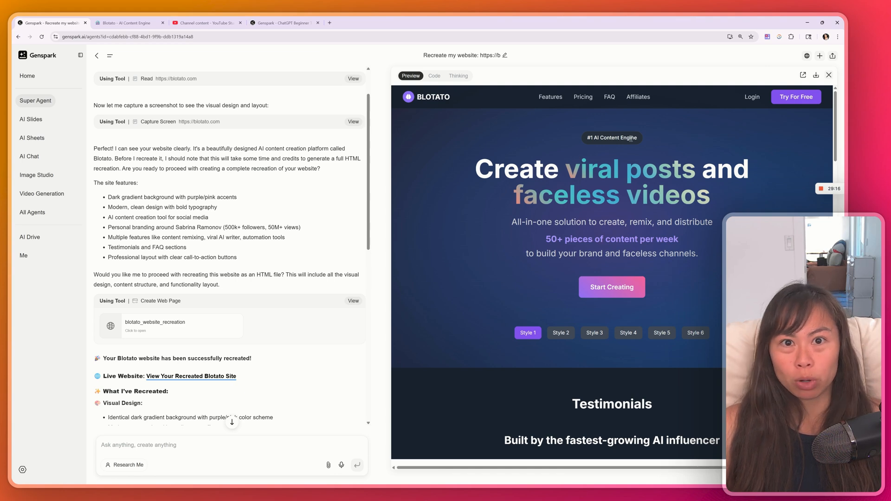
pyautogui.moveTo(802, 75)
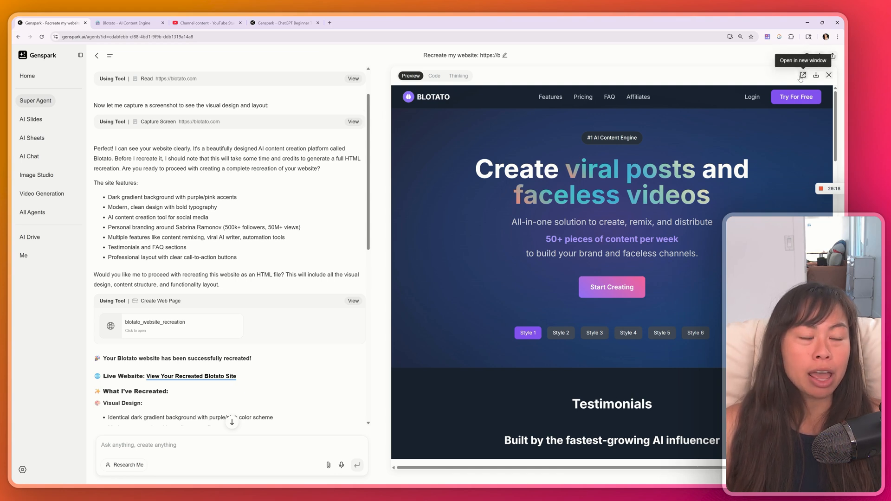
pyautogui.click(802, 76)
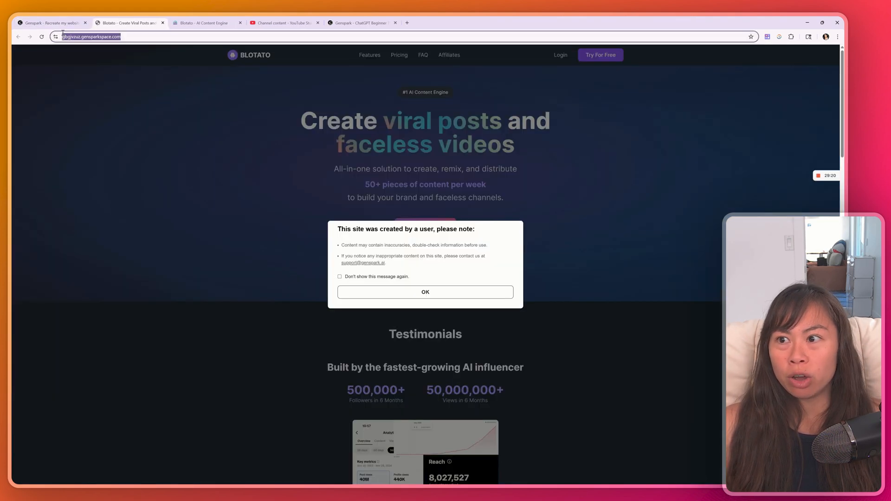
pyautogui.click(425, 292)
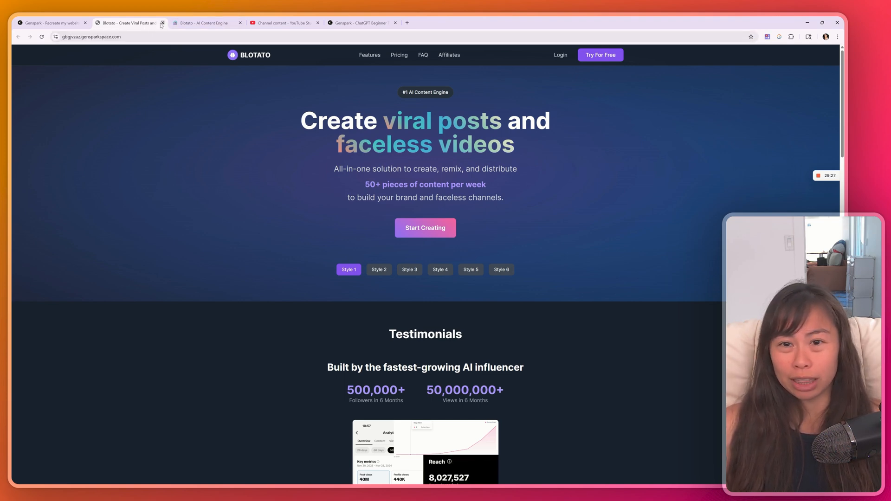
pyautogui.scroll(-3)
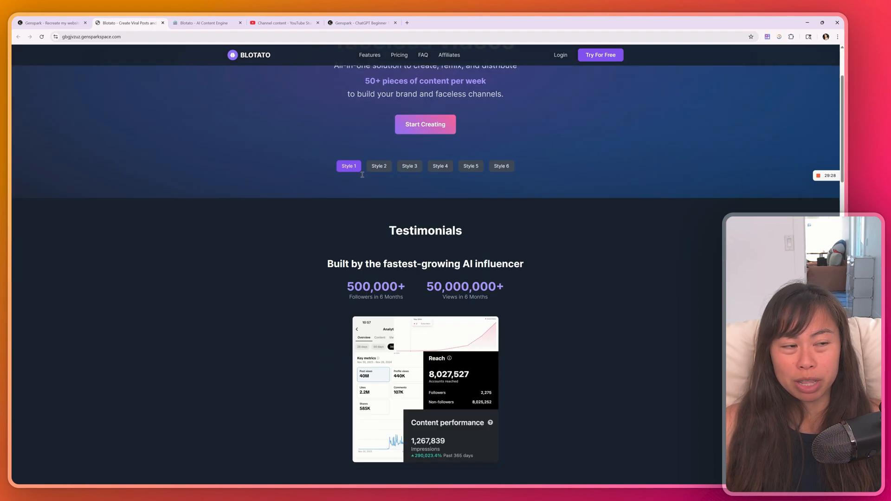
pyautogui.scroll(3)
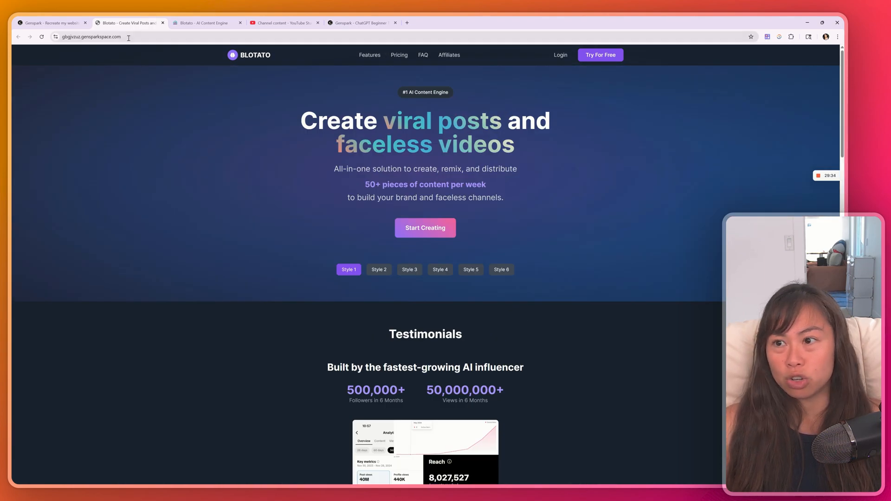
pyautogui.click(51, 22)
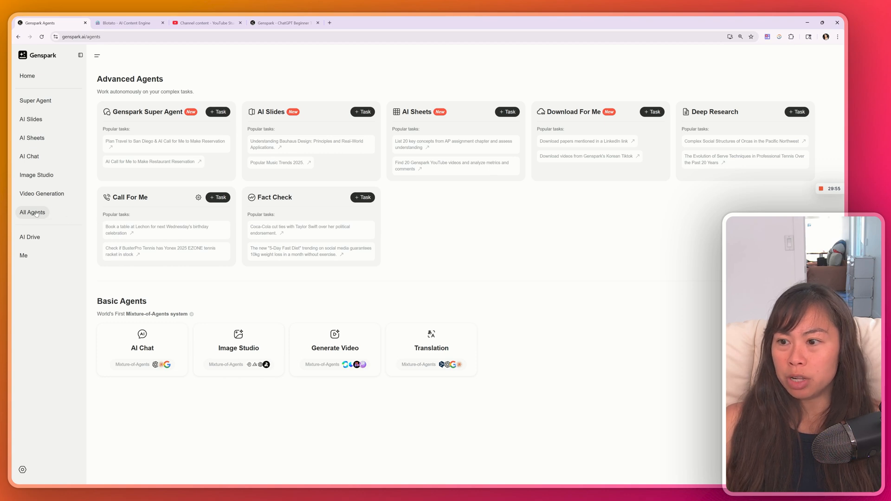
pyautogui.moveTo(340, 163)
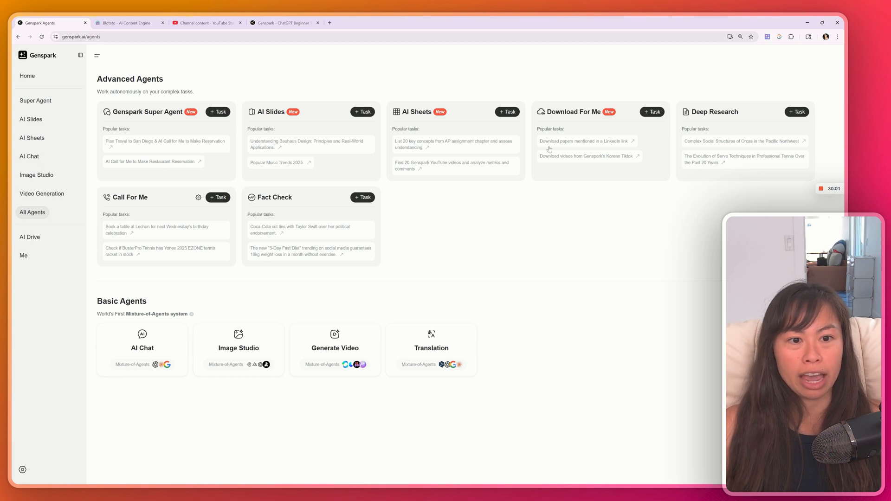
pyautogui.moveTo(573, 163)
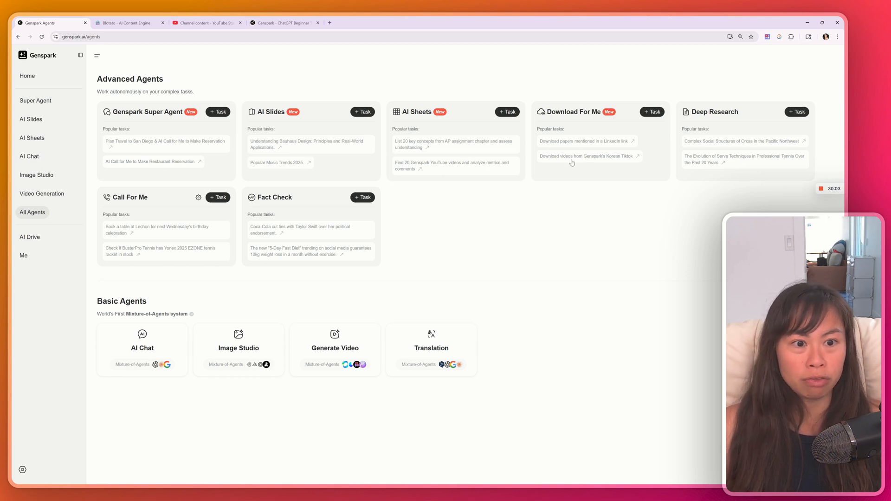
pyautogui.moveTo(629, 161)
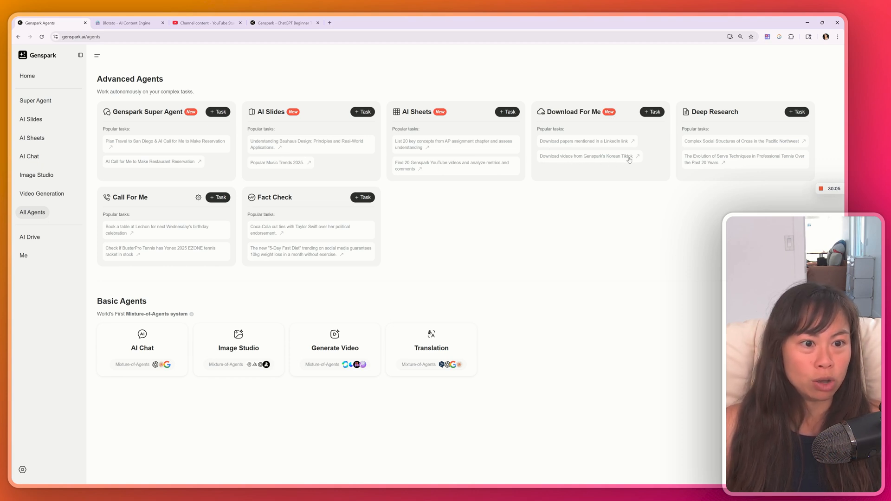
pyautogui.moveTo(710, 117)
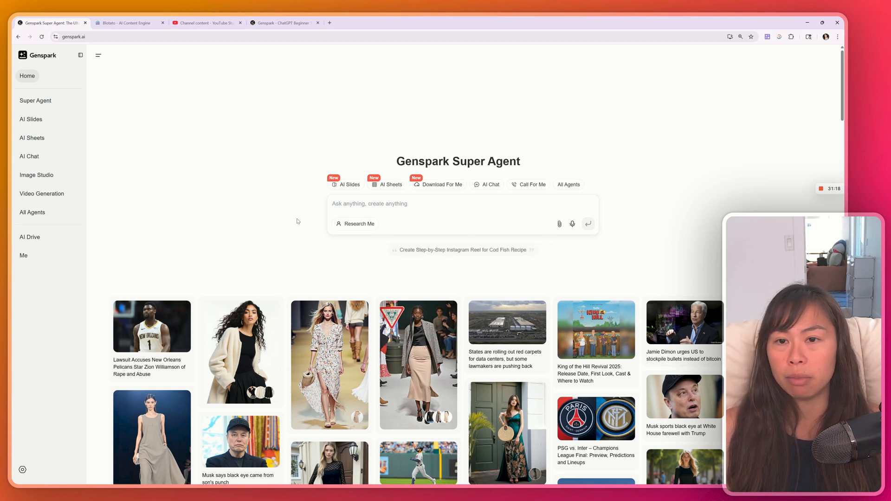
pyautogui.moveTo(179, 241)
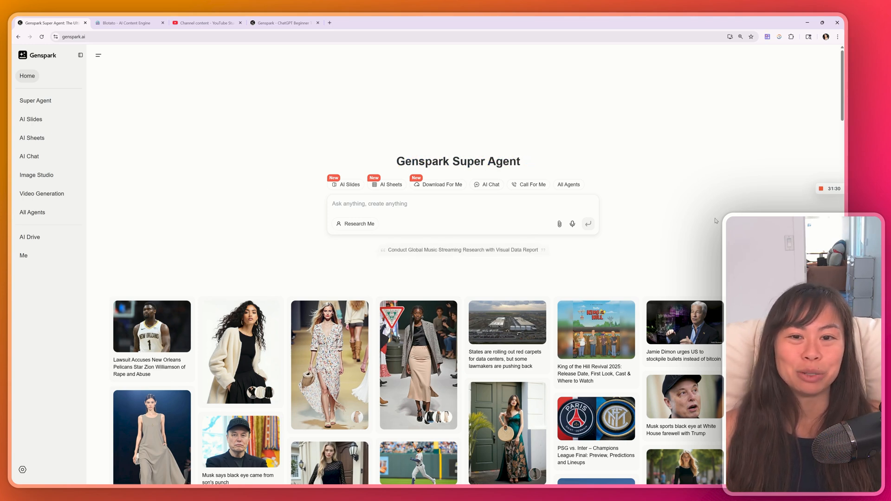
pyautogui.moveTo(675, 206)
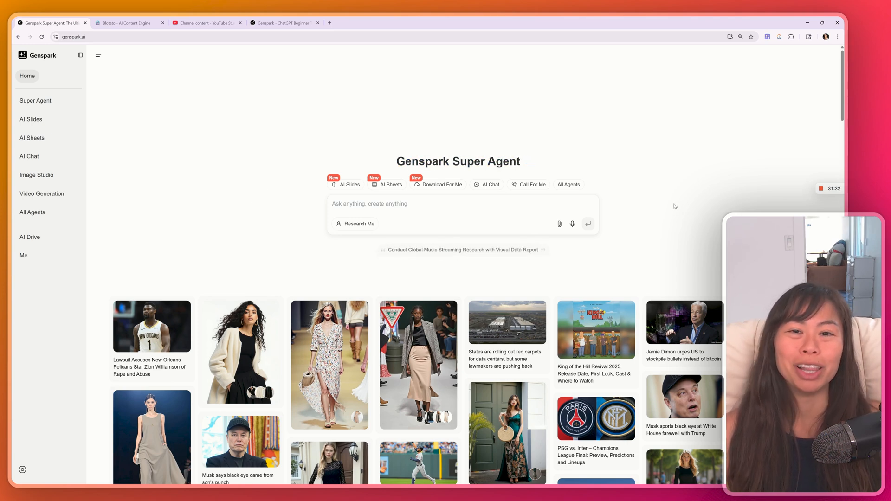